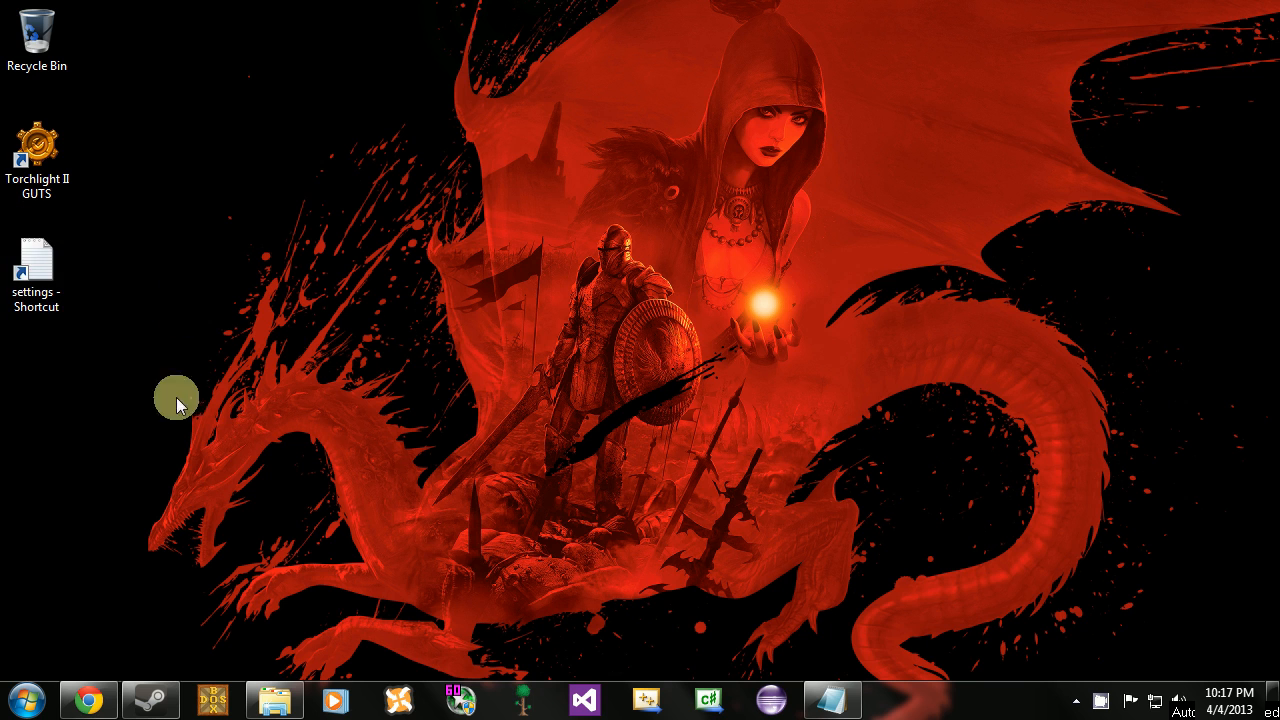
{"action": "mouse_move", "coordinate": [48, 412]}
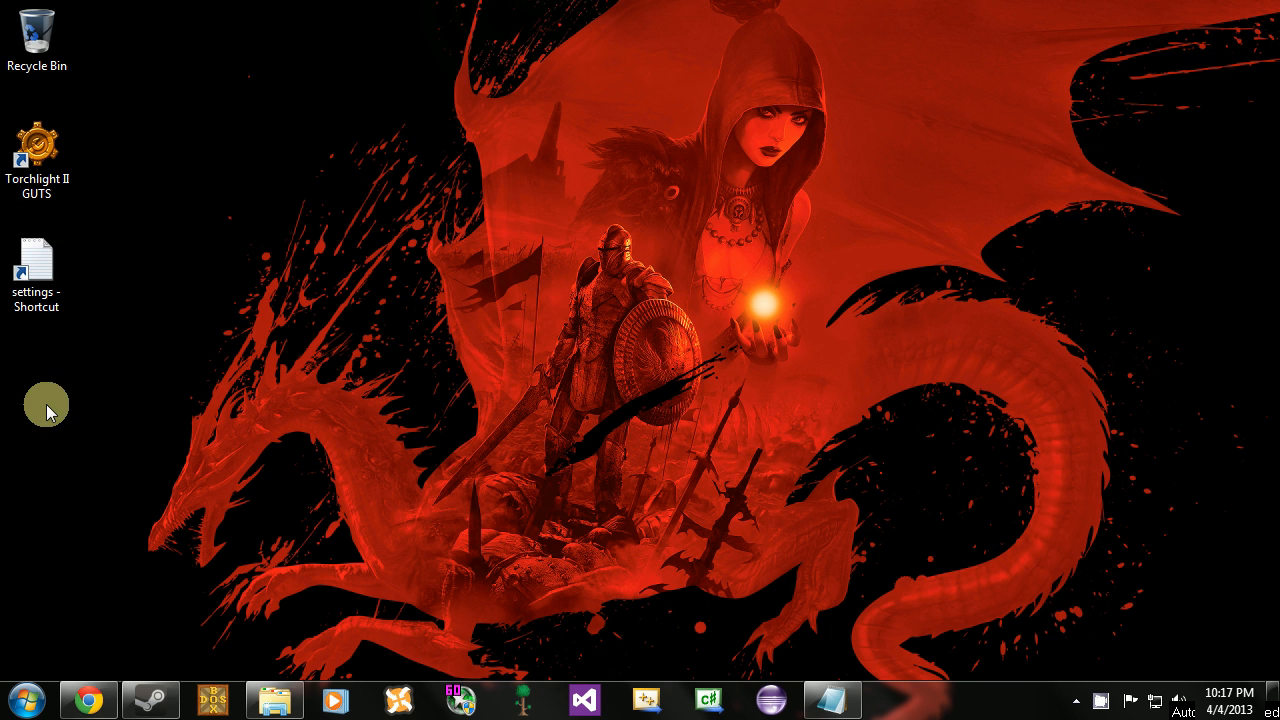
Step: Open the Torchlight II settings file from the desktop in Notepad
{"action": "left_click", "coordinate": [36, 264]}
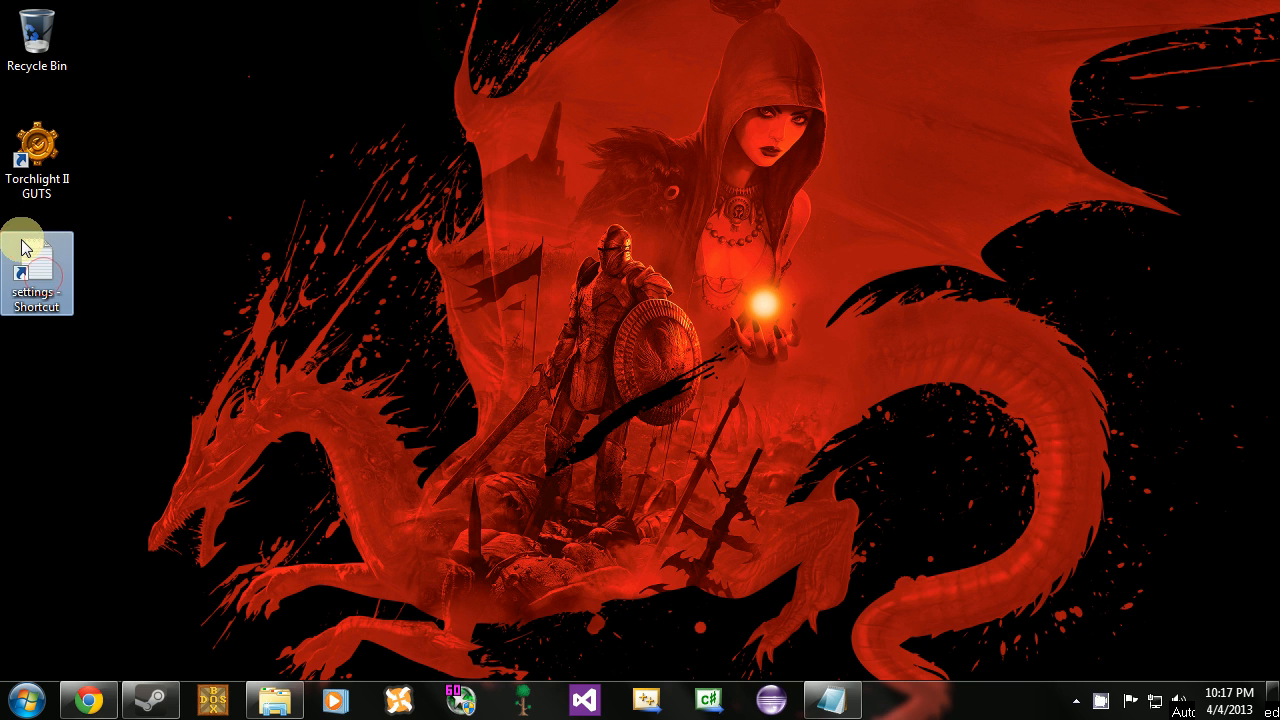
{"action": "double_click", "coordinate": [36, 272]}
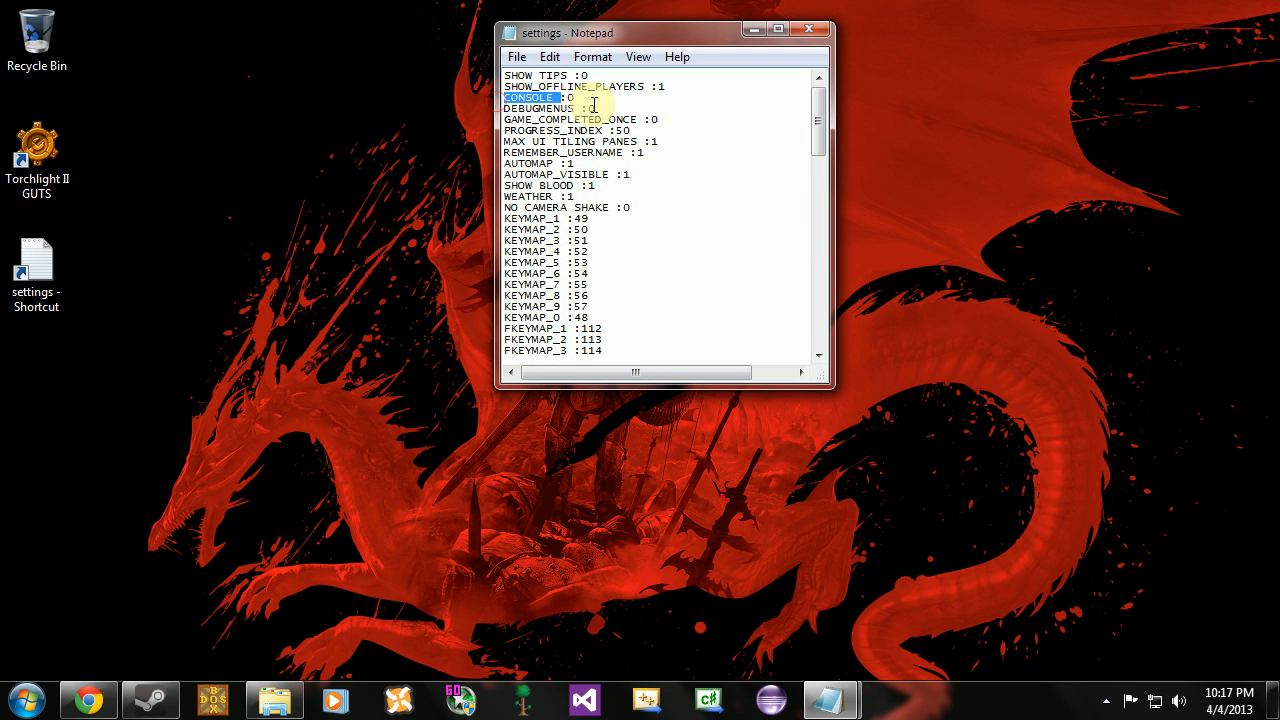
Step: Set CONSOLE and DEBUGMENUS to 1, save the settings file and close Notepad
{"action": "left_click", "coordinate": [656, 120]}
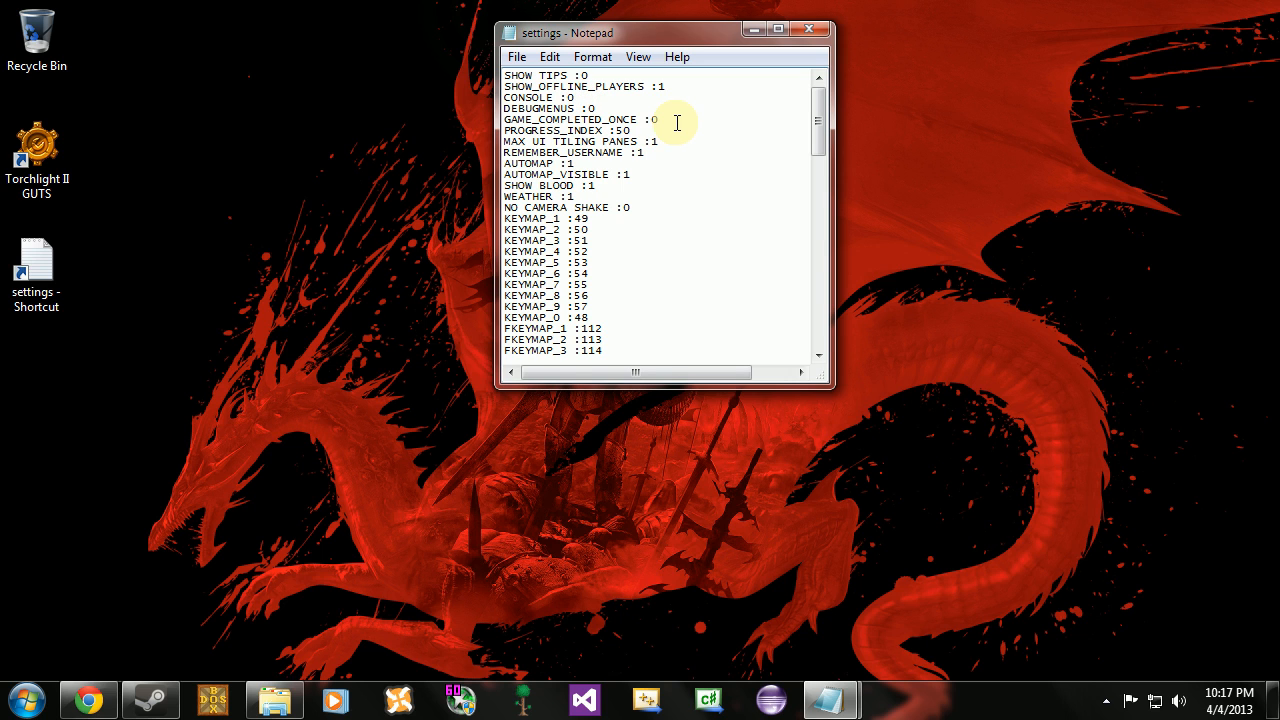
{"action": "left_click", "coordinate": [570, 96]}
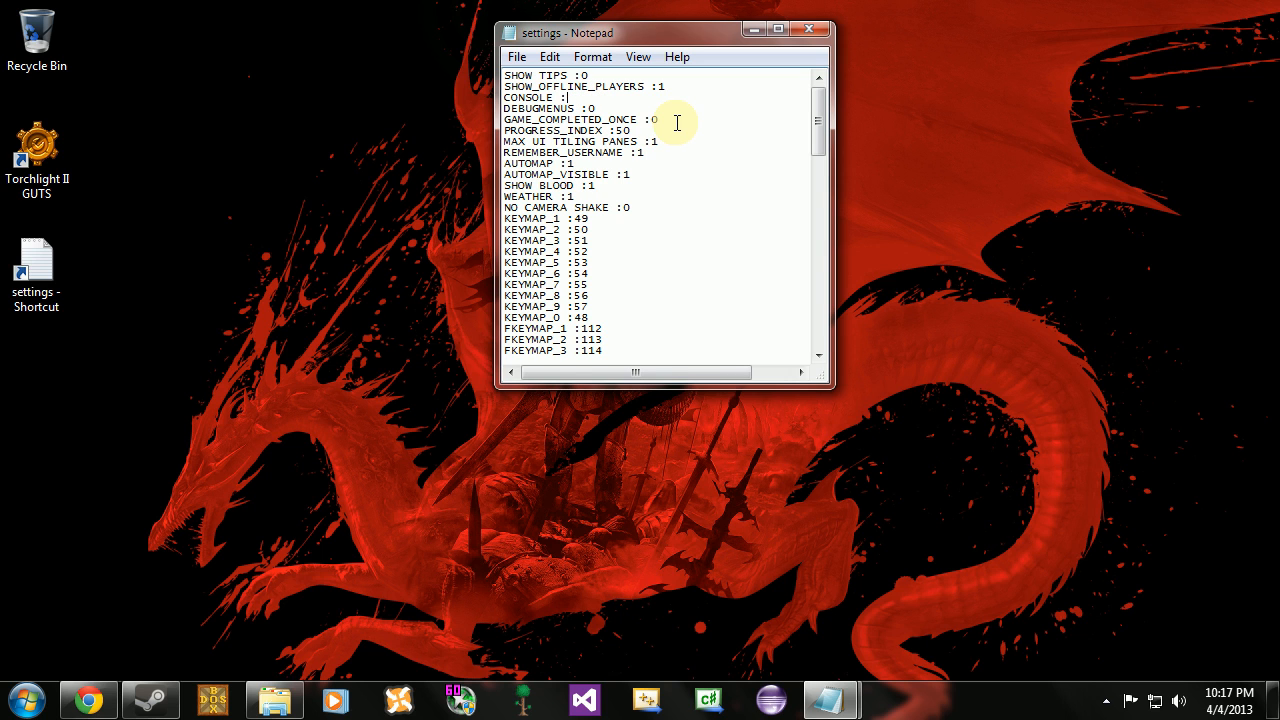
{"action": "type", "text": "1"}
{"action": "left_click", "coordinate": [660, 108]}
{"action": "type", "text": "1"}
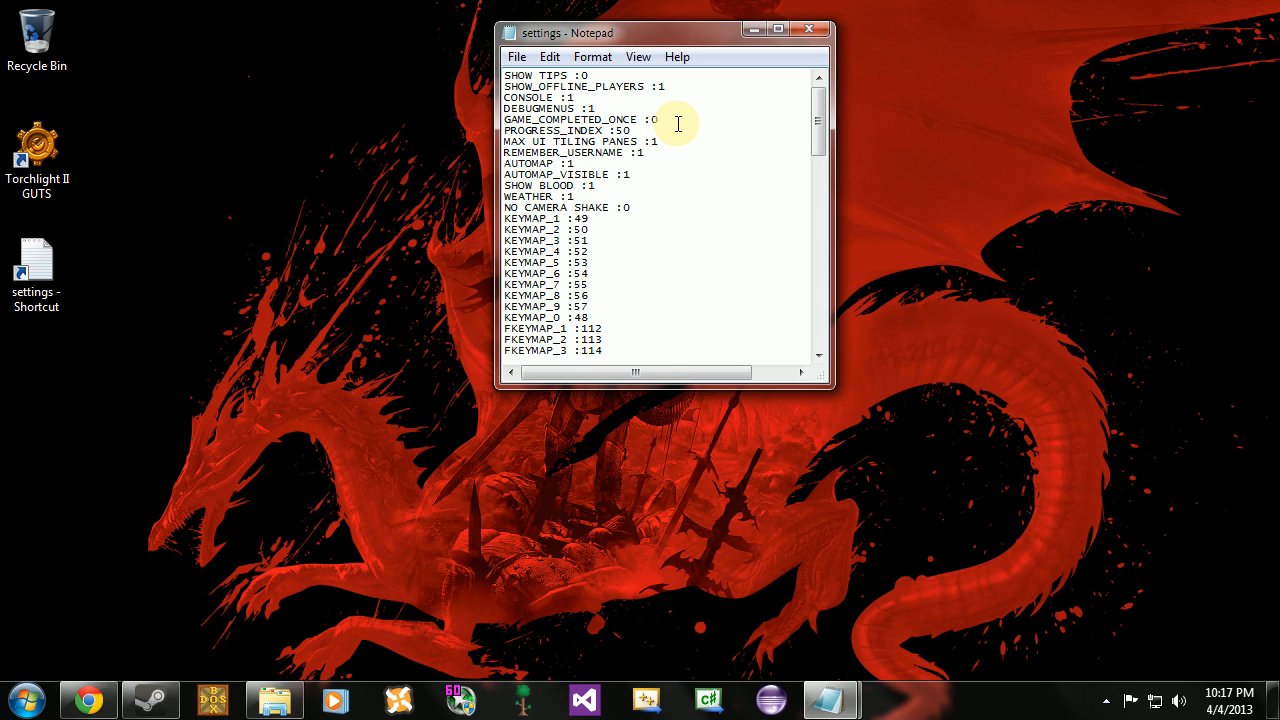
{"action": "left_click_drag", "start_coordinate": [676, 124], "coordinate": [584, 152]}
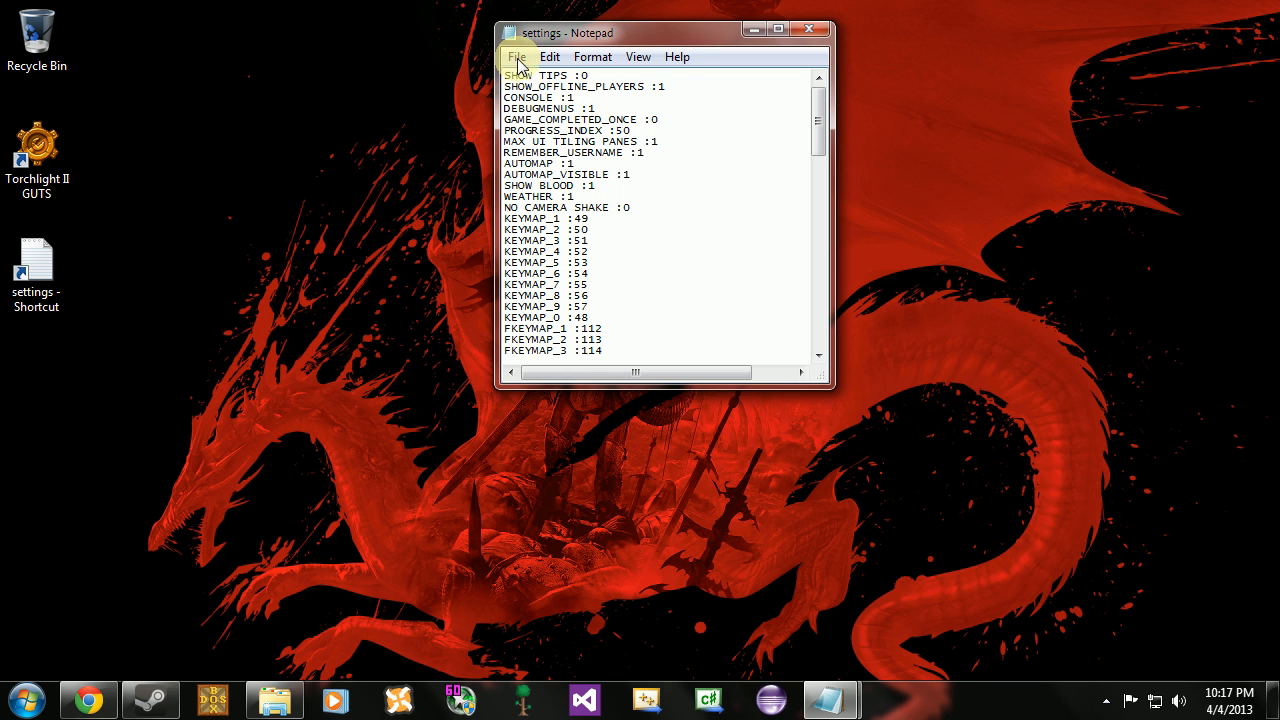
{"action": "left_click", "coordinate": [516, 56]}
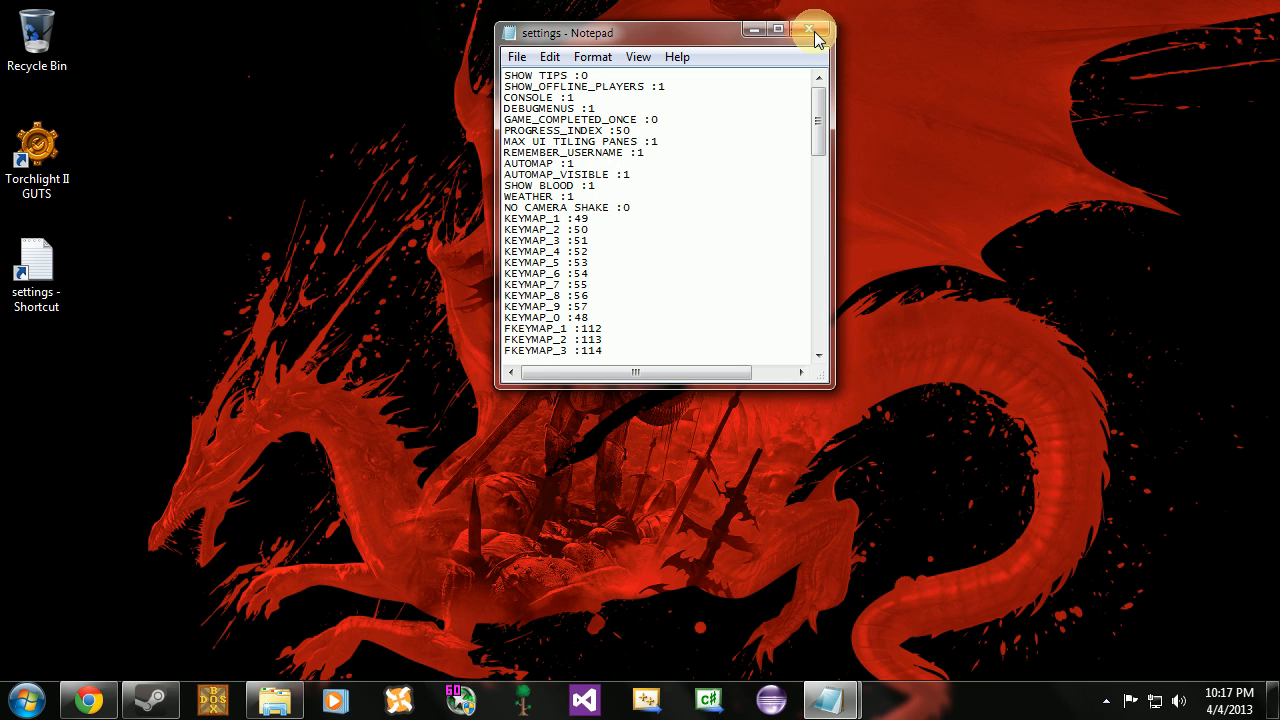
{"action": "left_click", "coordinate": [810, 30]}
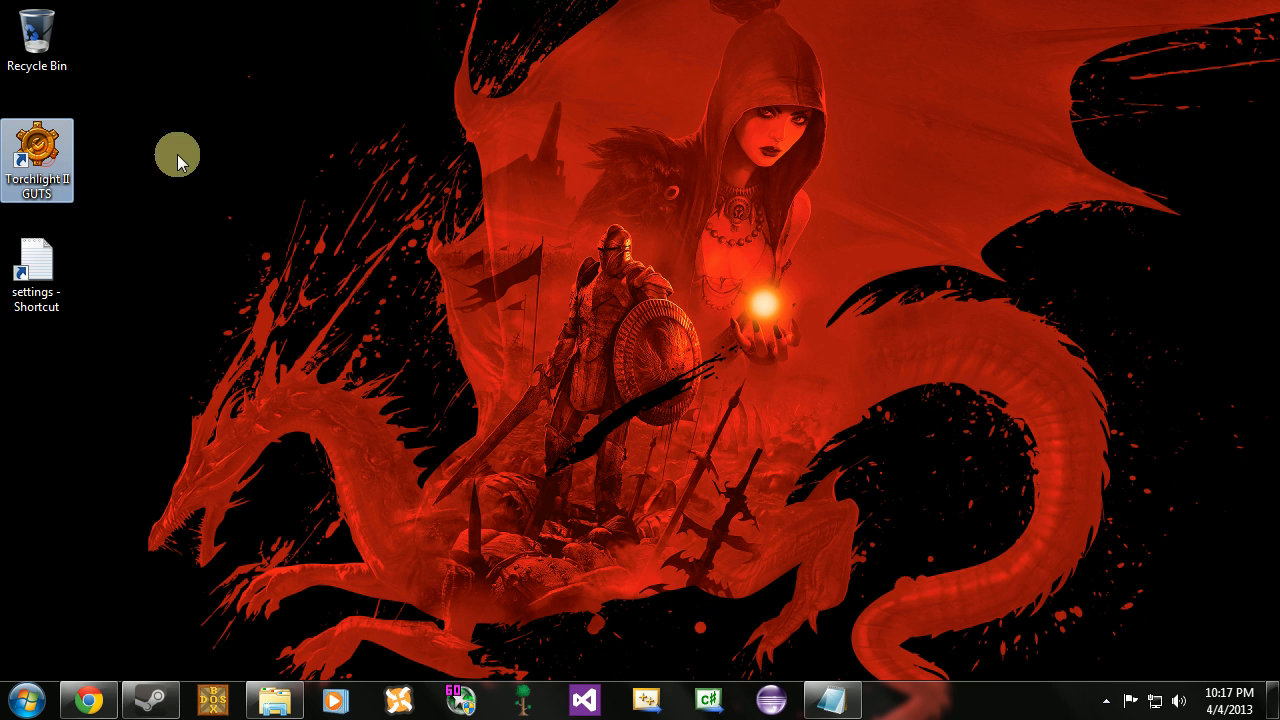
Step: Launch GUTS and create a new mod project named myfirstdungeon, opening it for editing
{"action": "double_click", "coordinate": [36, 150]}
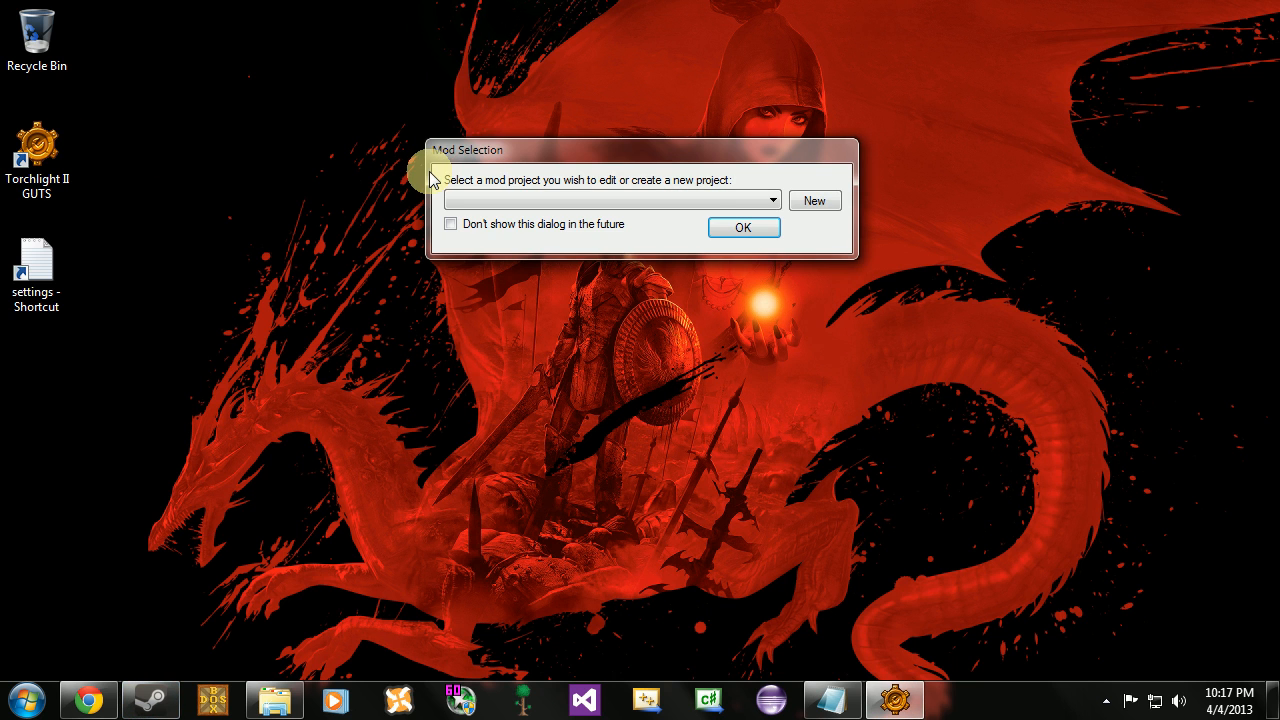
{"action": "left_click", "coordinate": [772, 200]}
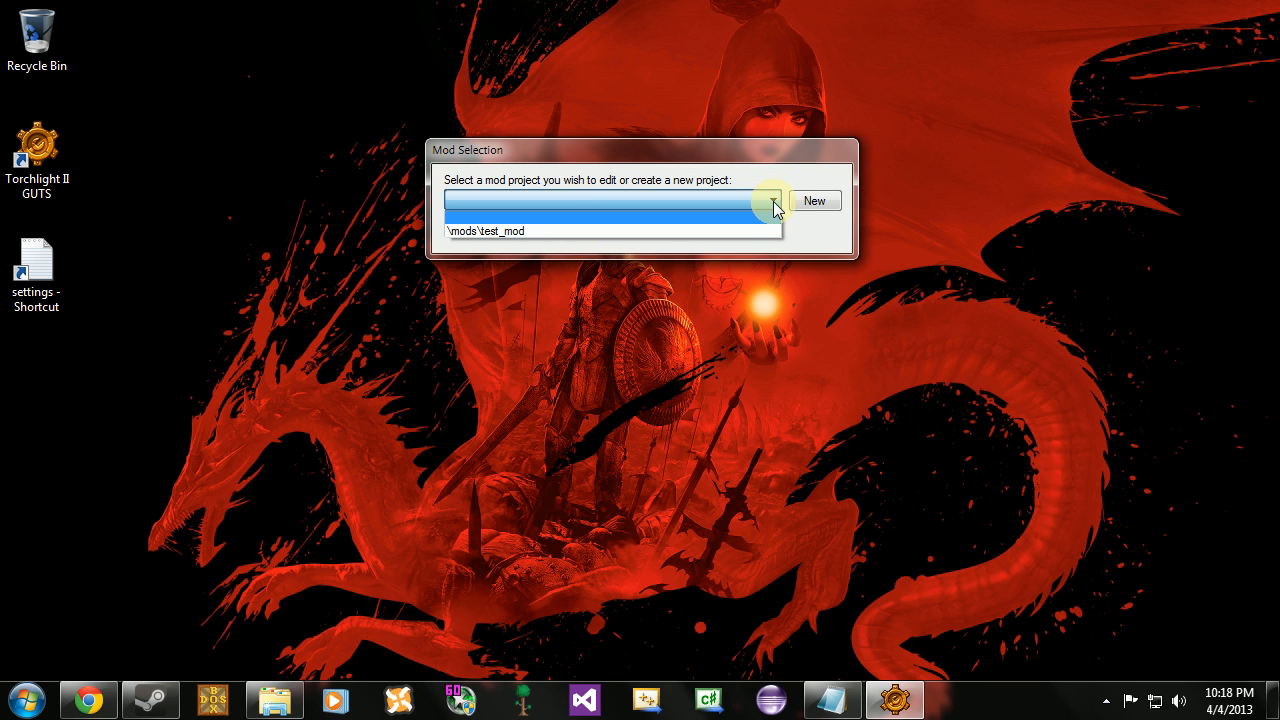
{"action": "left_click", "coordinate": [814, 200]}
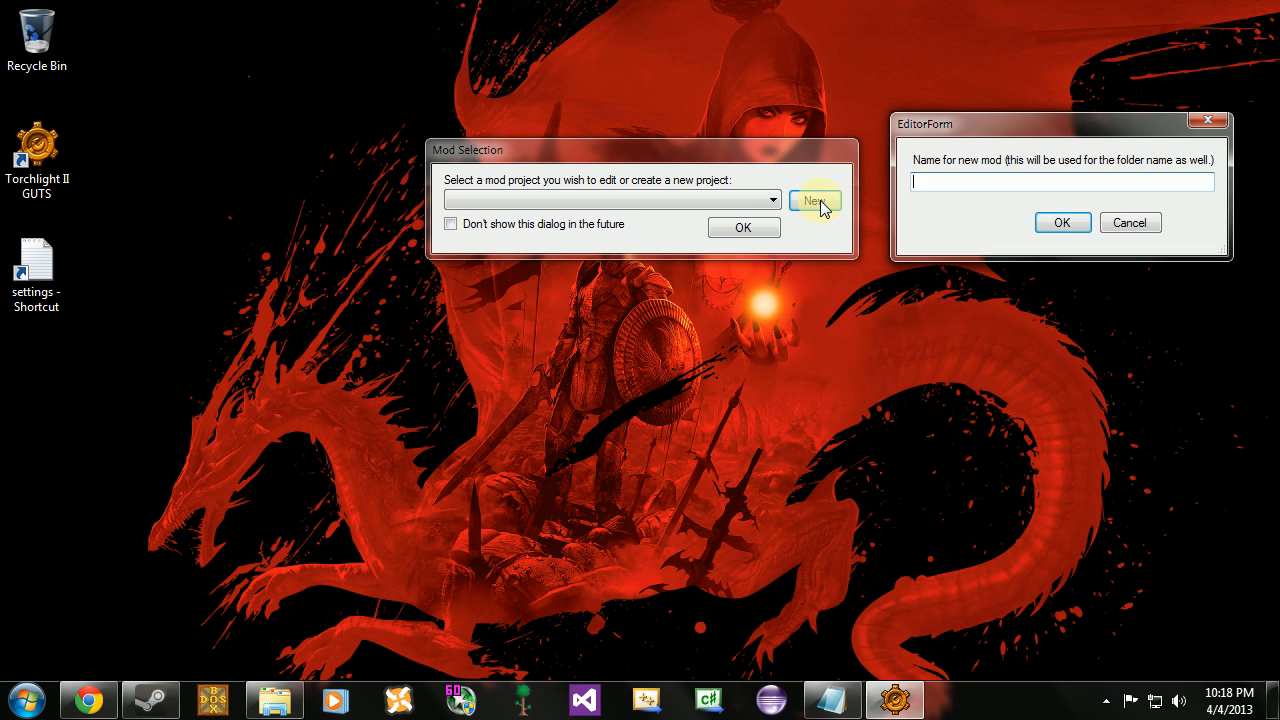
{"action": "type", "text": "myf"}
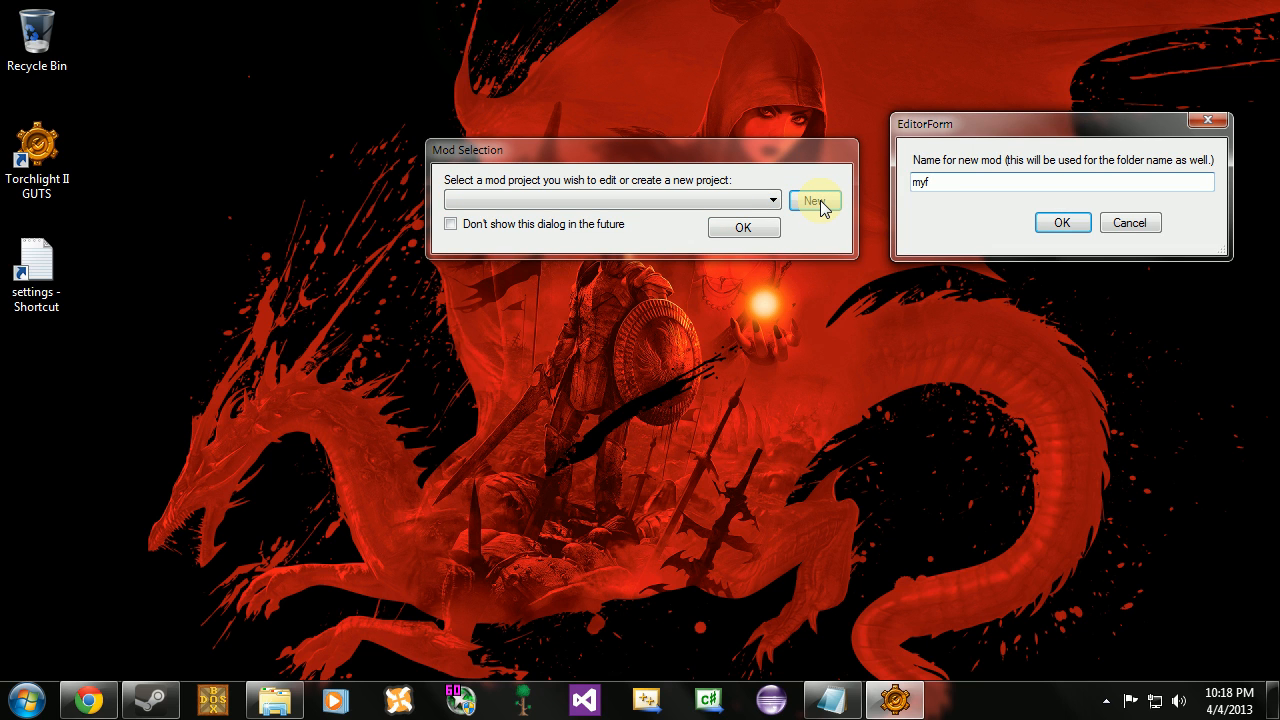
{"action": "type", "text": "irstdun"}
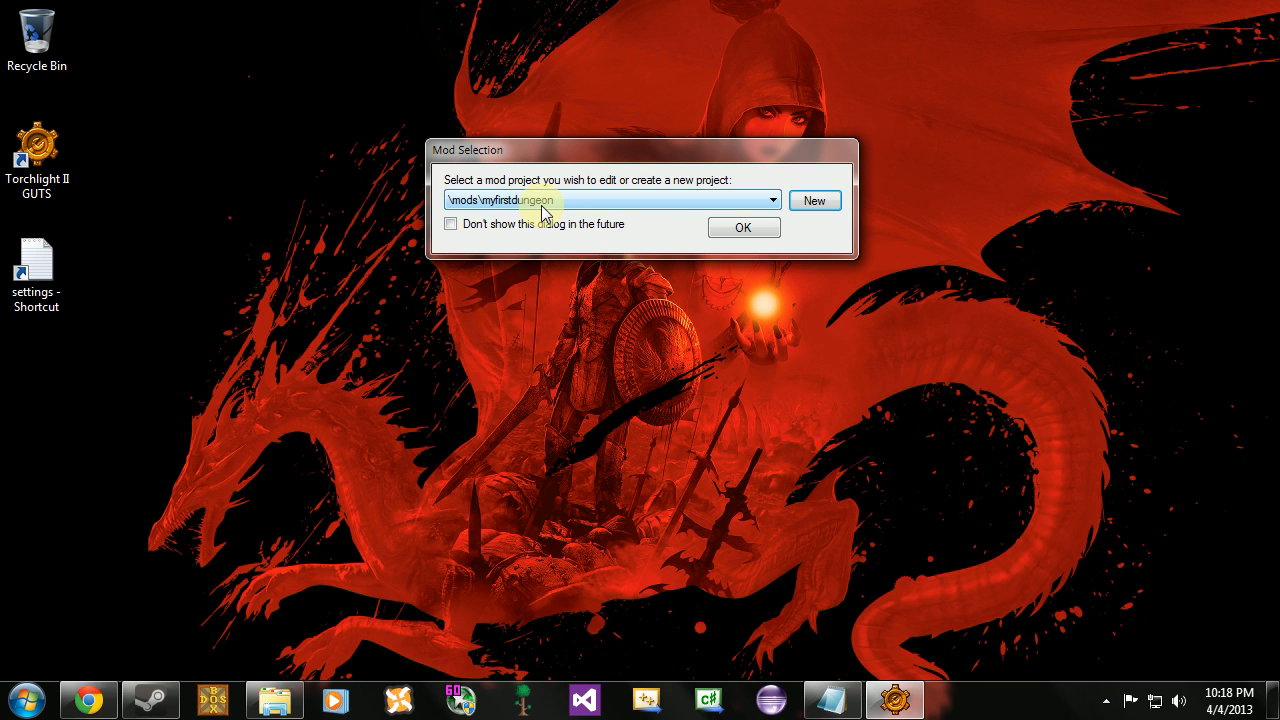
{"action": "left_click", "coordinate": [744, 228]}
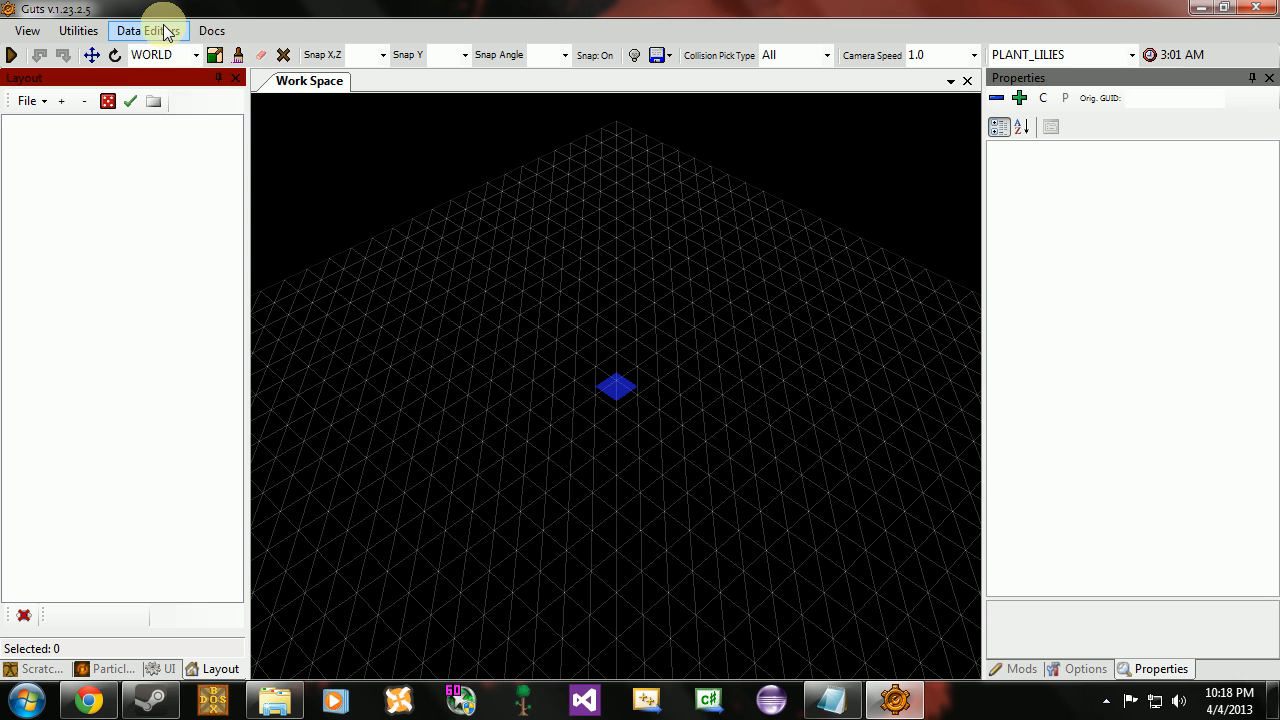
Step: Open the Dungeons editor from the Data Editors menu
{"action": "left_click", "coordinate": [148, 30]}
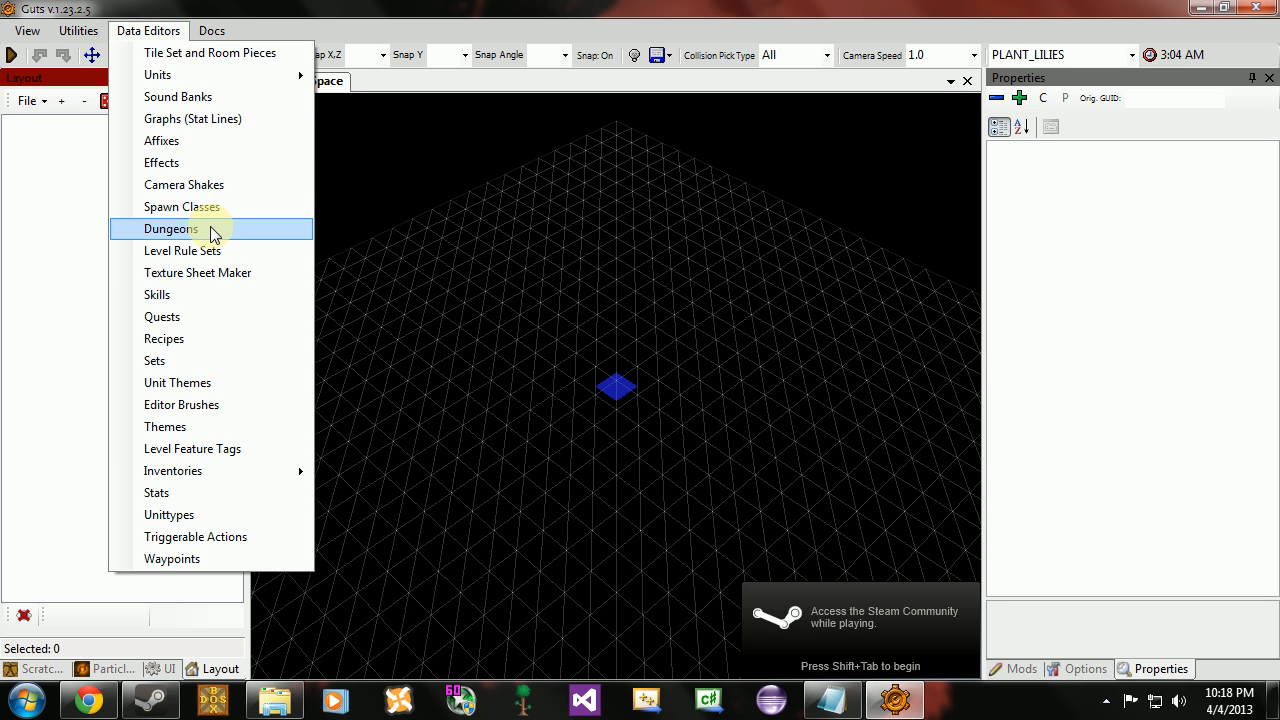
{"action": "left_click", "coordinate": [168, 228]}
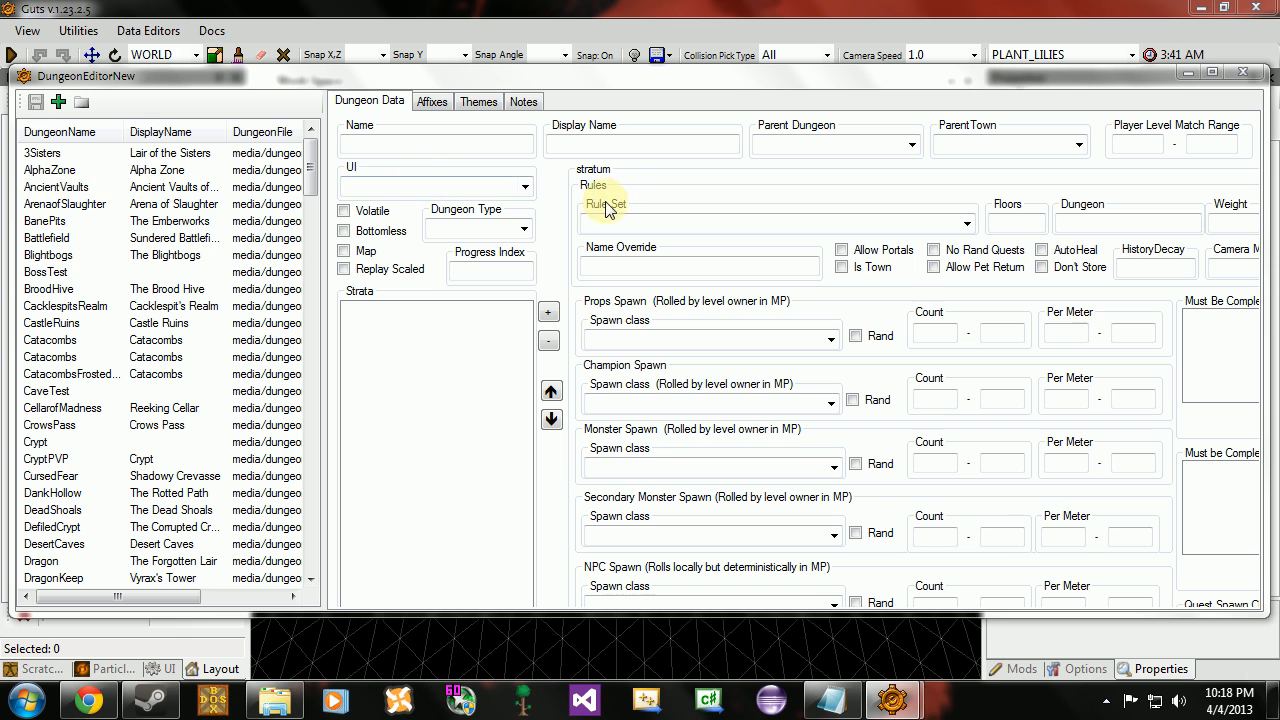
Step: Select AncientVaults in the dungeon list and start cloning it
{"action": "left_click", "coordinate": [56, 188]}
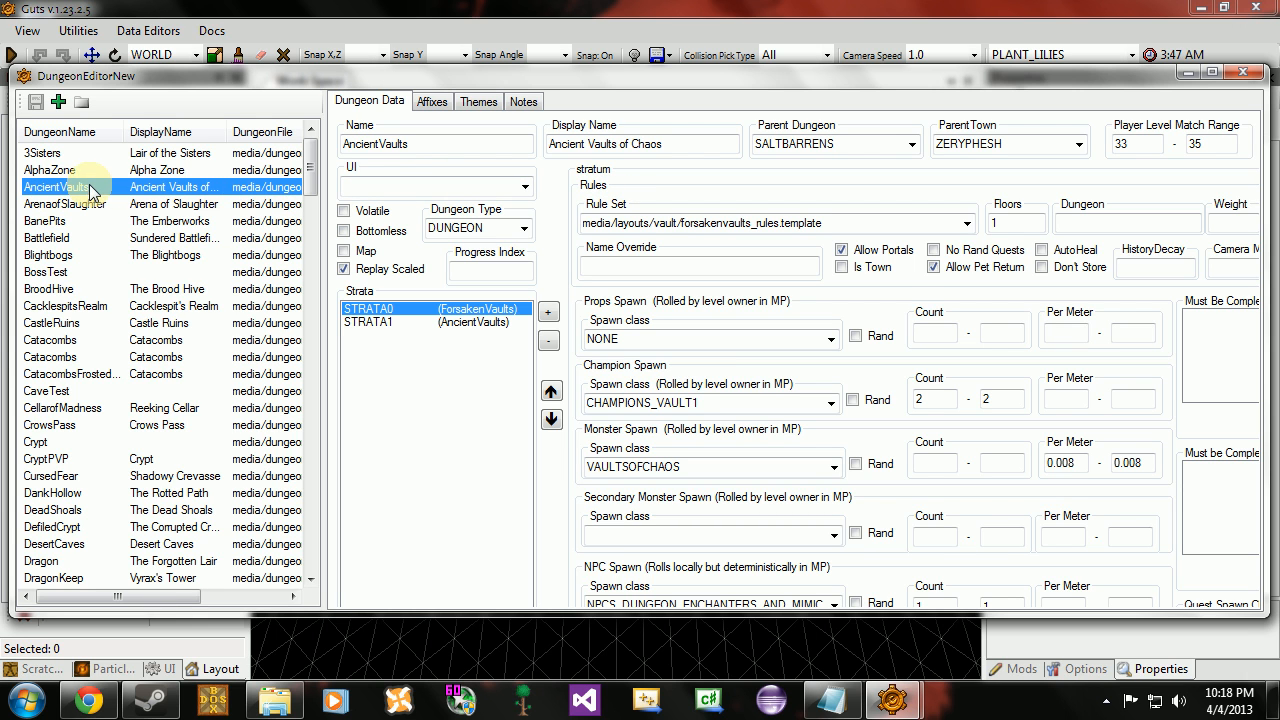
{"action": "right_click", "coordinate": [56, 188]}
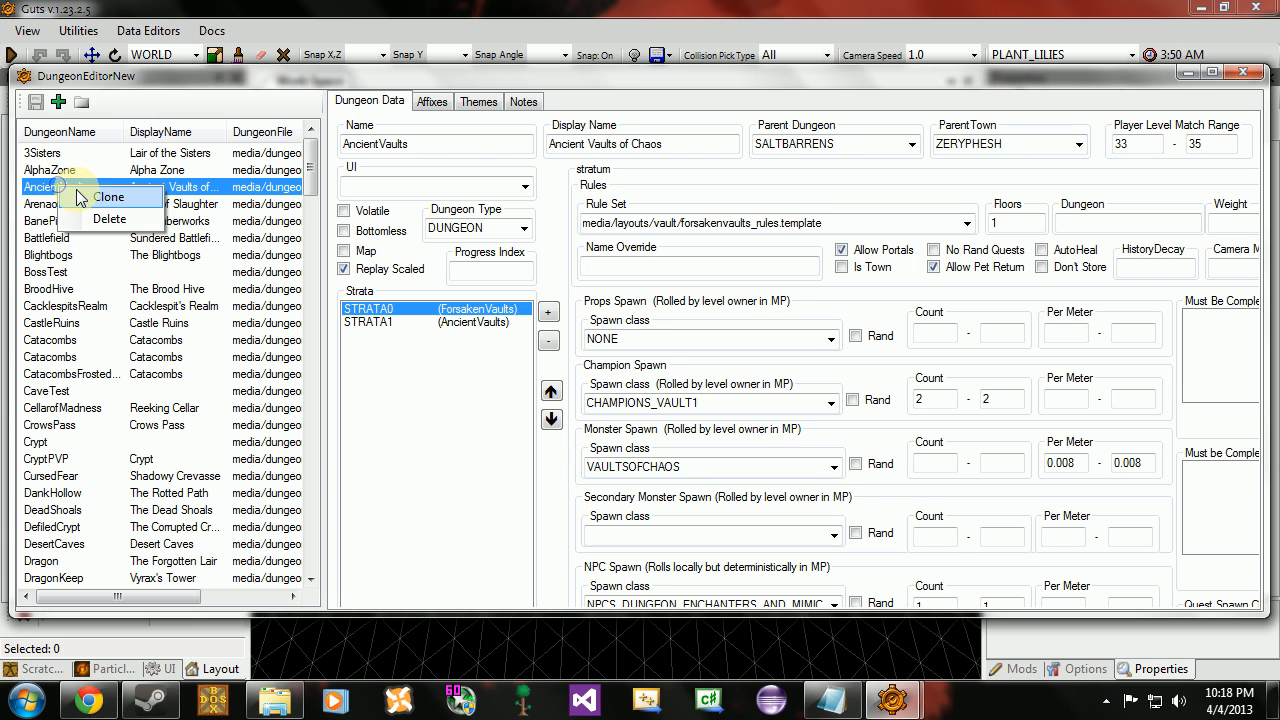
{"action": "left_click", "coordinate": [108, 196]}
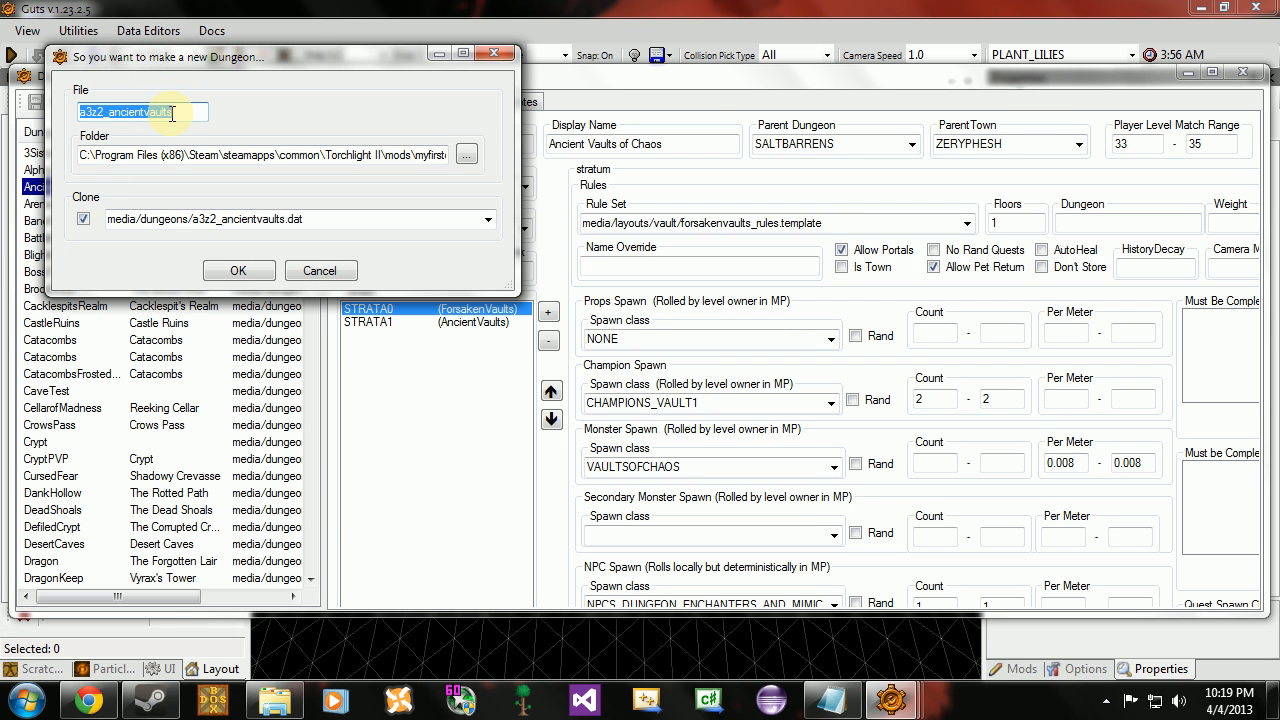
Step: Name the cloned dungeon file myfirstdungeon, confirm the AncientVaults source and create it
{"action": "type", "text": "myfirst"}
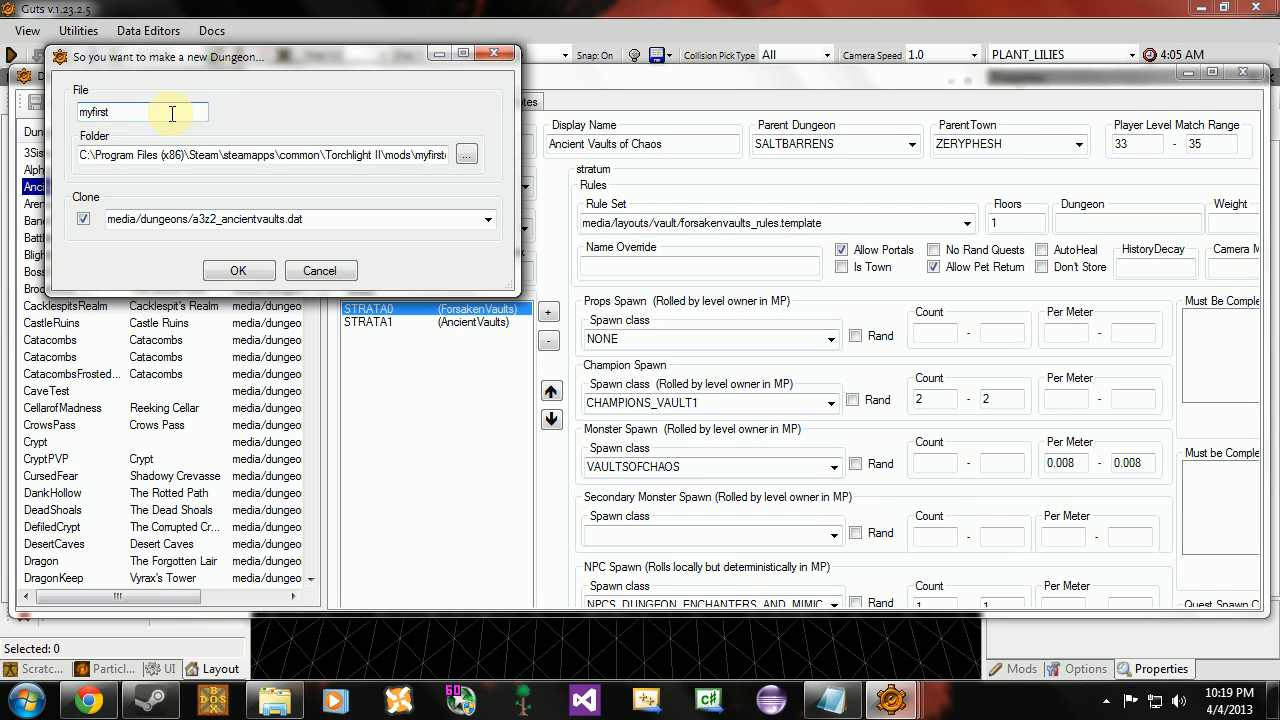
{"action": "type", "text": "dungeon"}
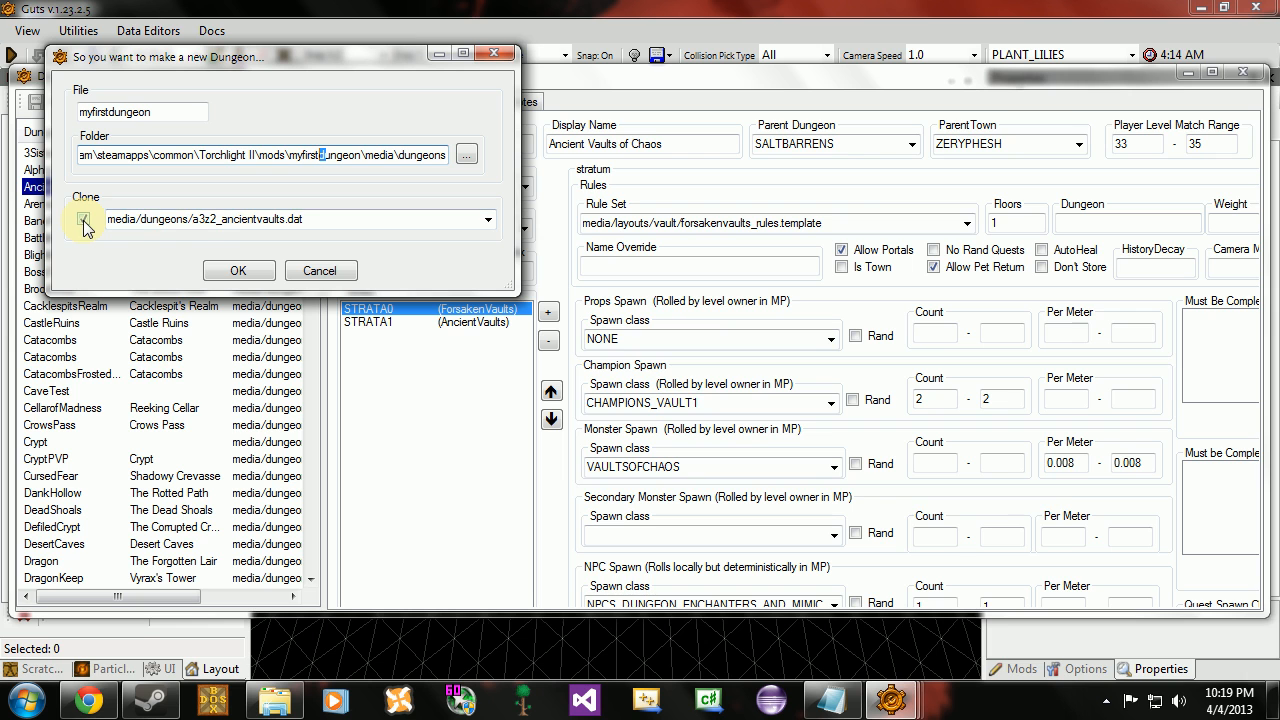
{"action": "left_click", "coordinate": [84, 218]}
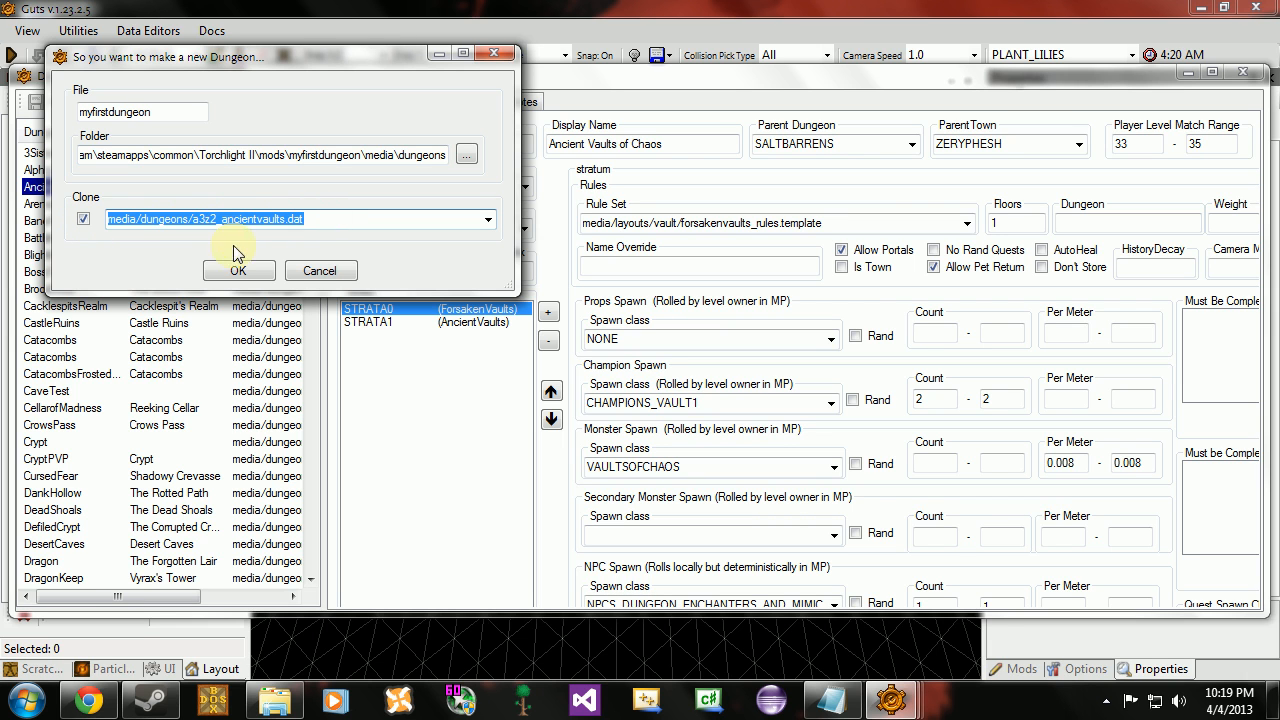
{"action": "left_click", "coordinate": [238, 270]}
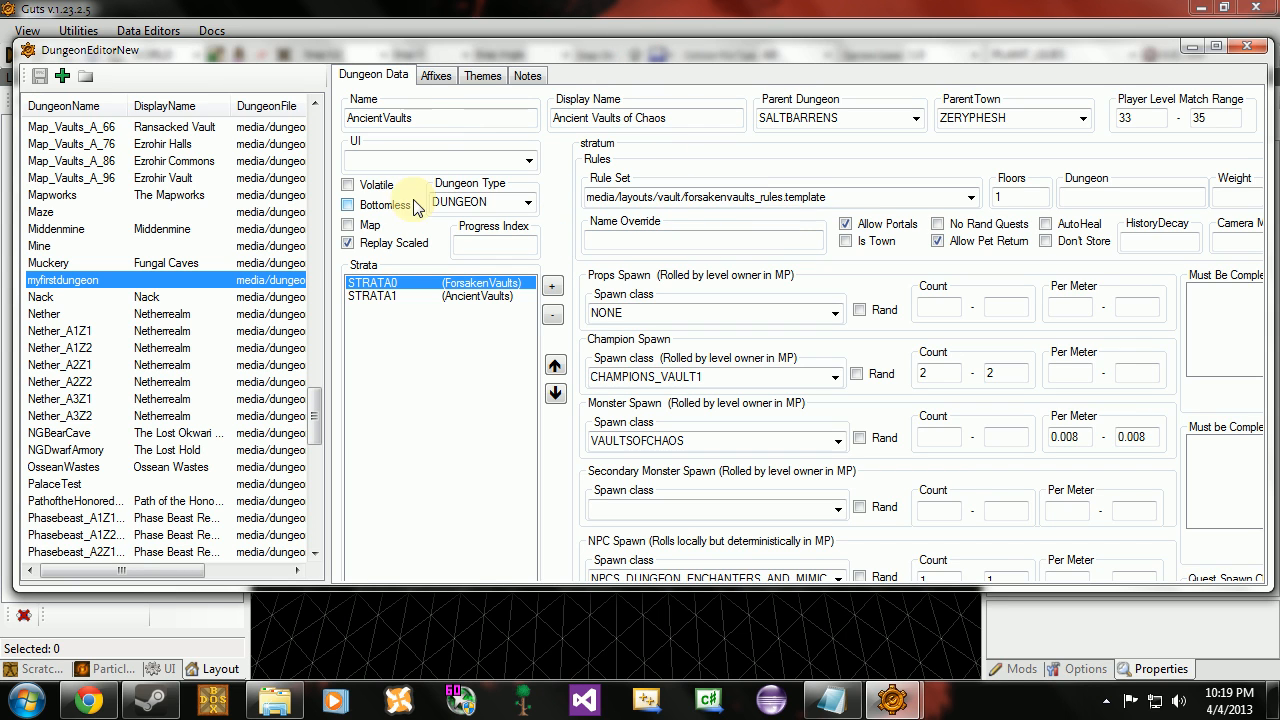
{"action": "mouse_move", "coordinate": [430, 136]}
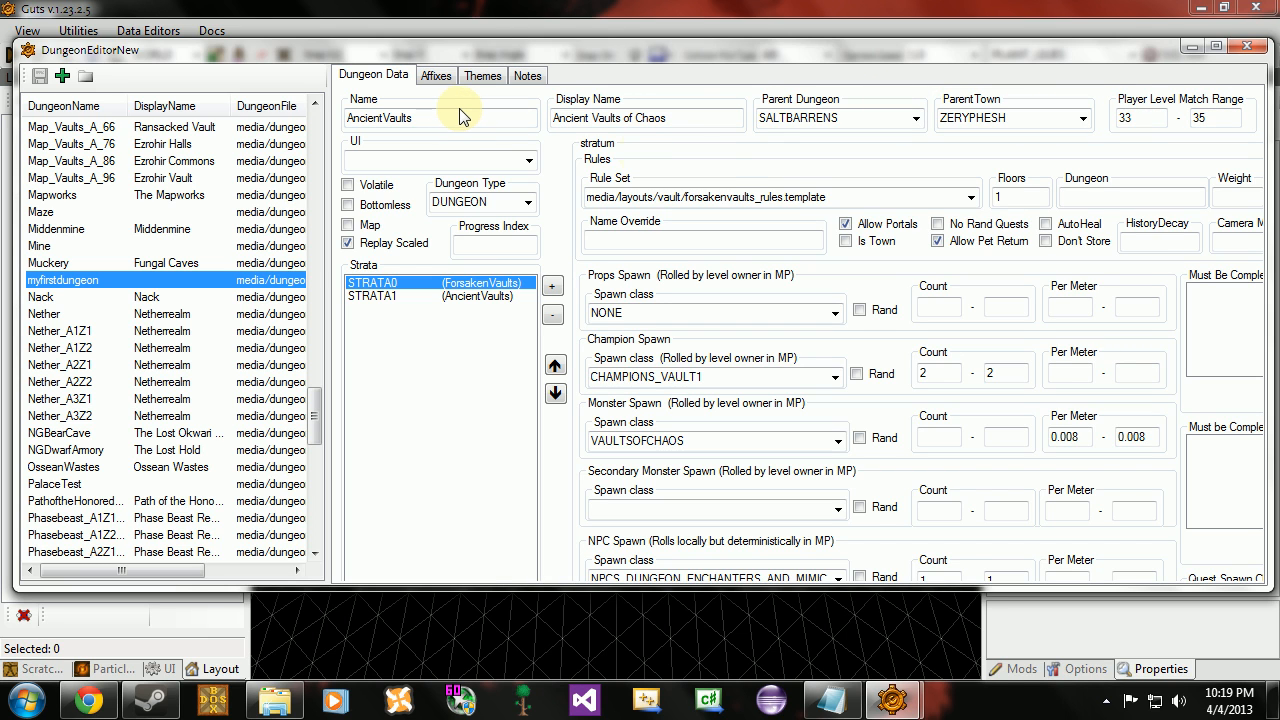
{"action": "mouse_move", "coordinate": [496, 136]}
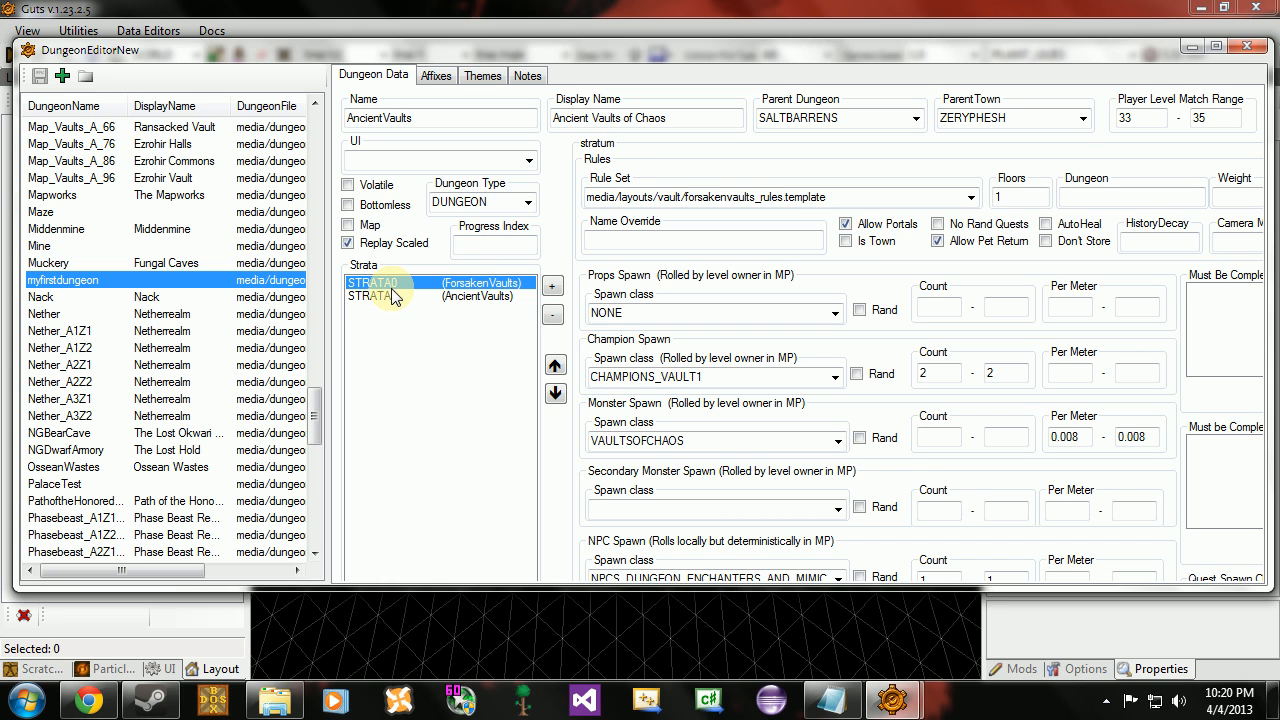
{"action": "left_click", "coordinate": [440, 296]}
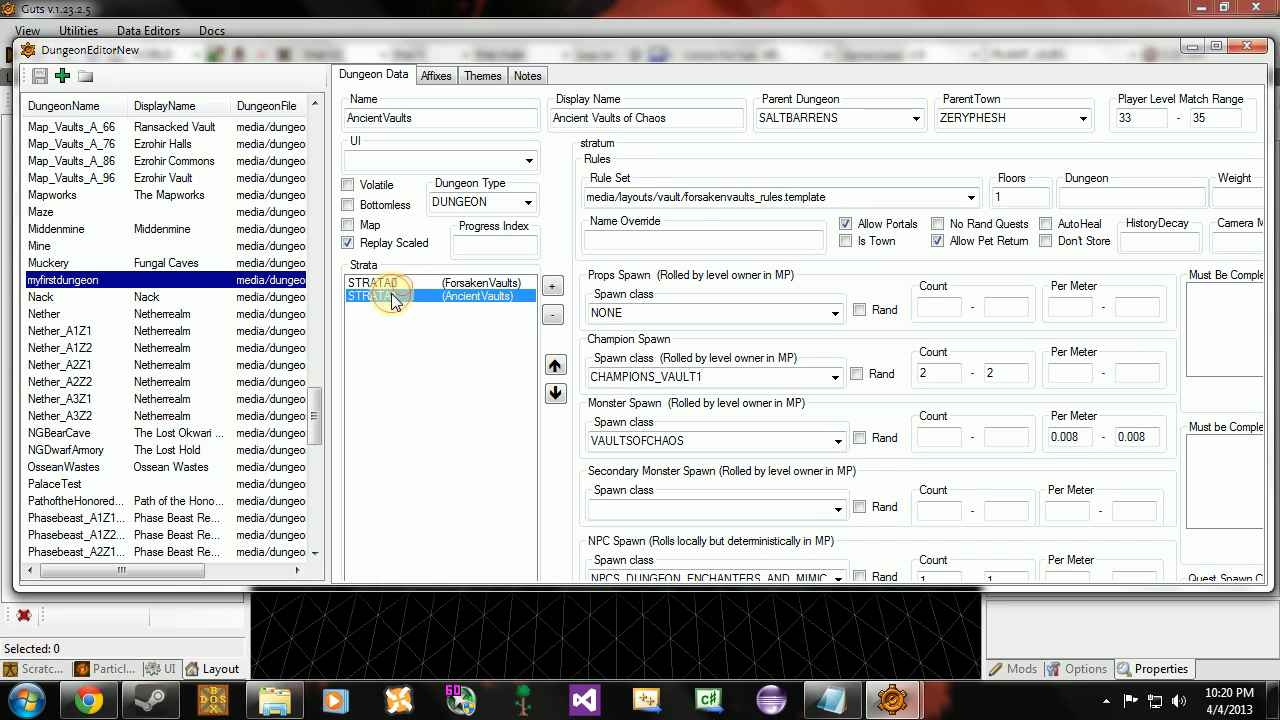
{"action": "left_click", "coordinate": [390, 284]}
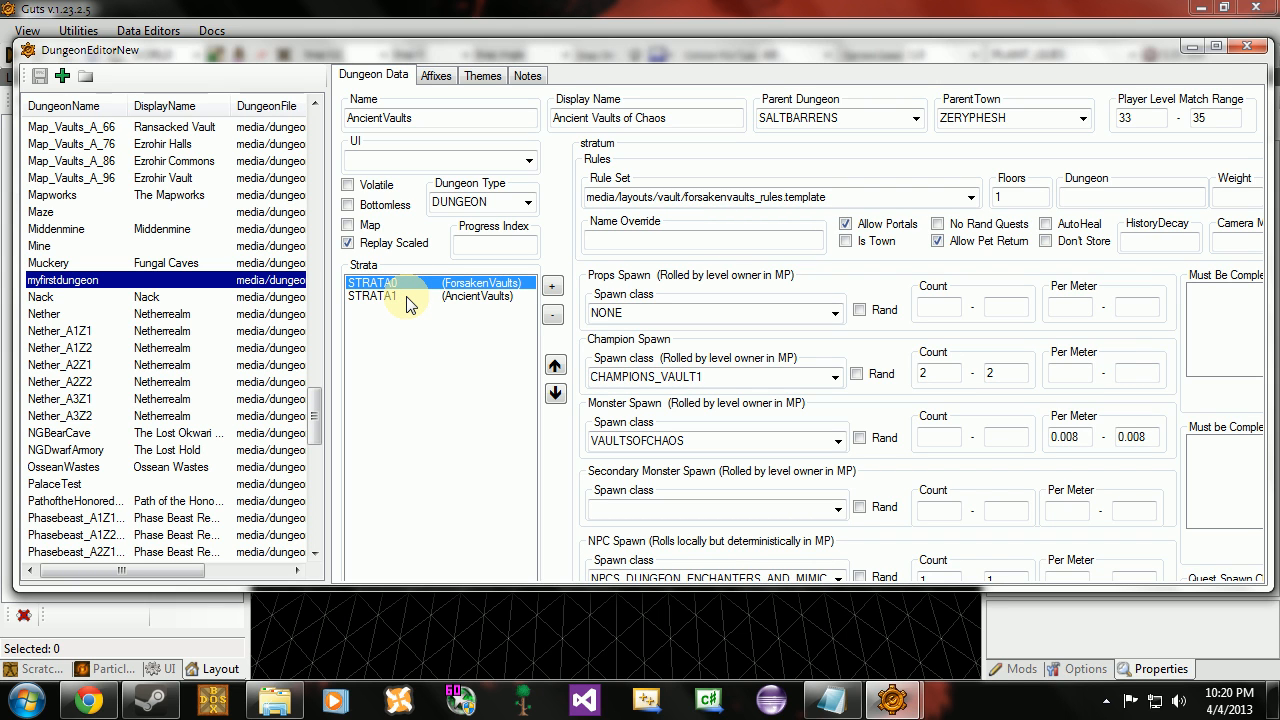
{"action": "mouse_move", "coordinate": [412, 308]}
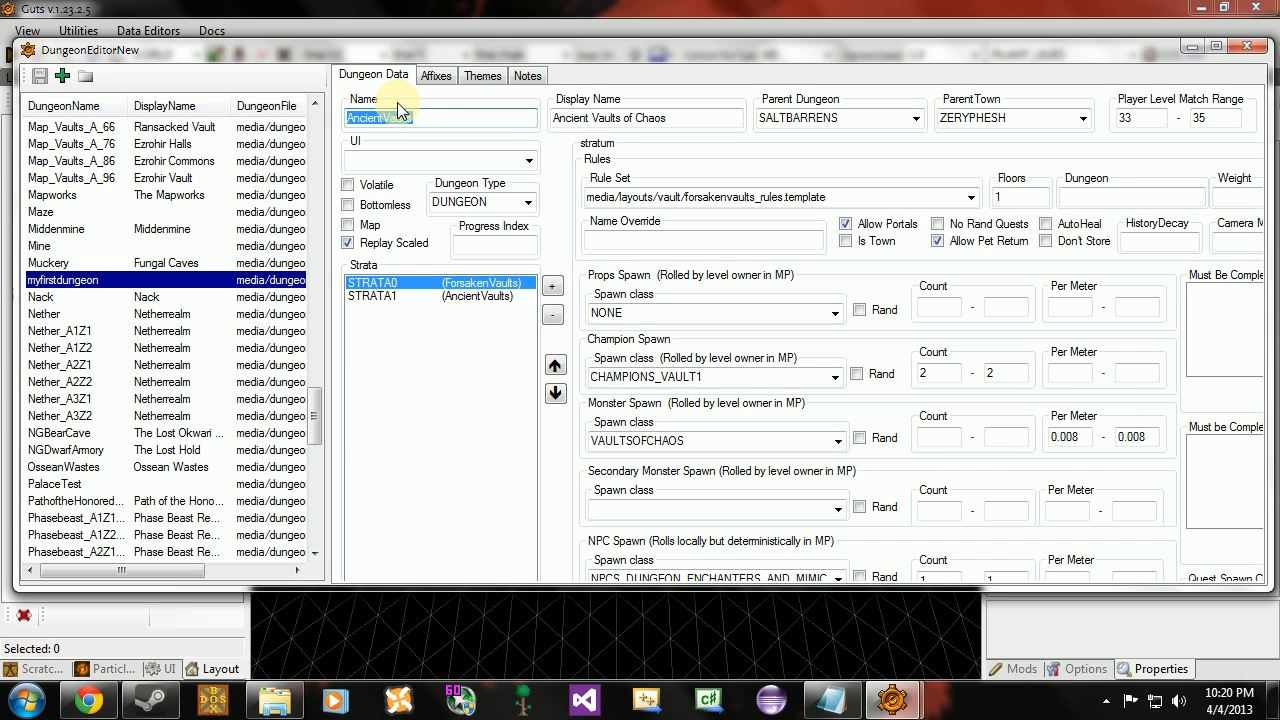
Step: Set the cloned dungeon's Name field to MyFirstDungeon
{"action": "type", "text": "MyFirst"}
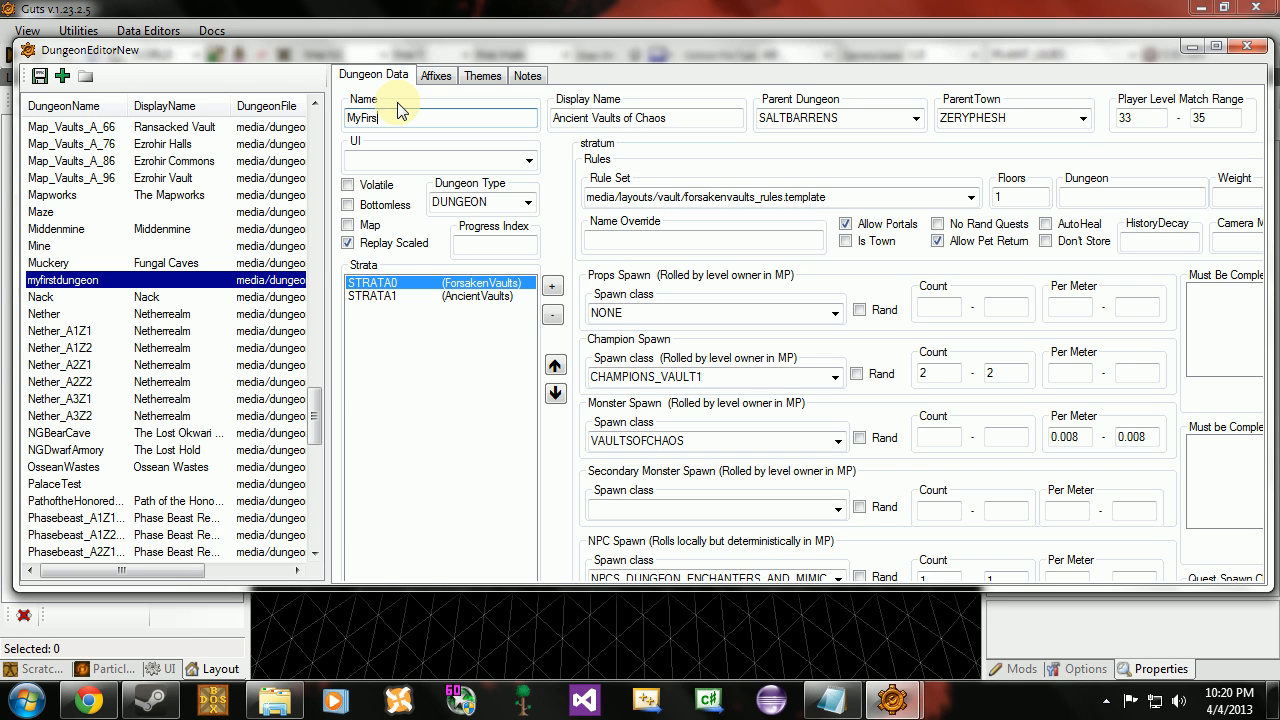
{"action": "type", "text": "Dungeon"}
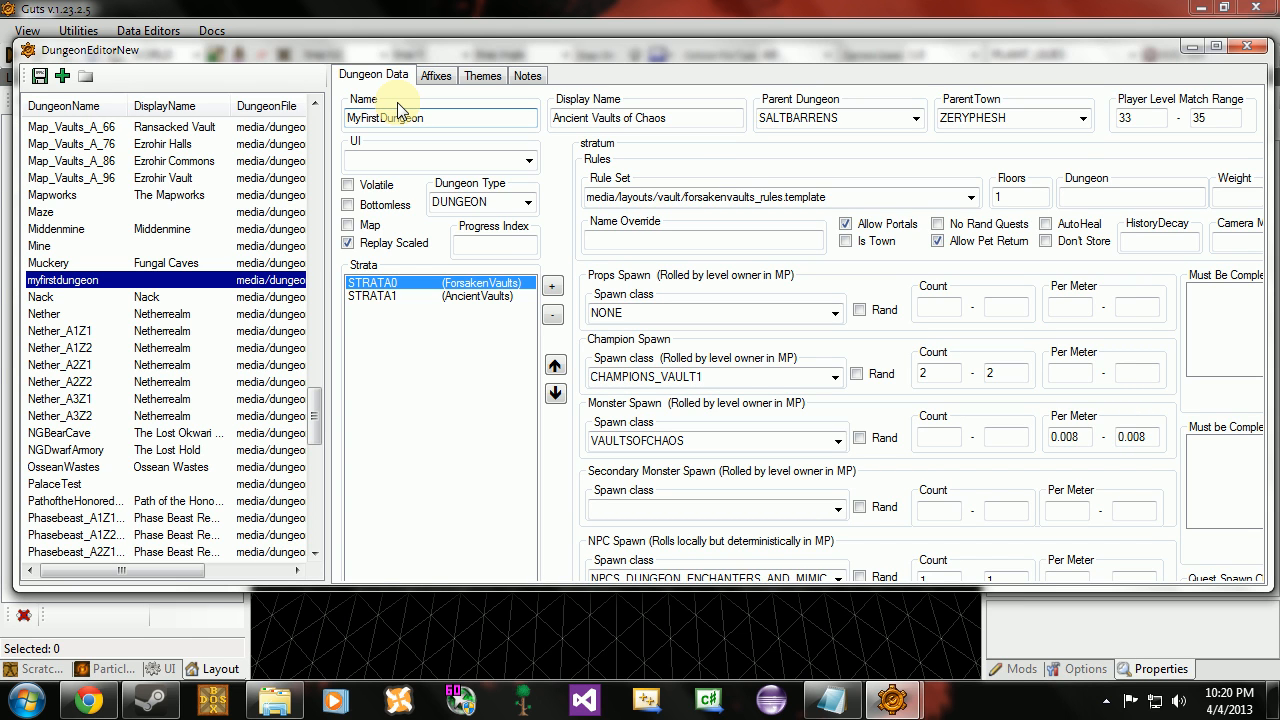
{"action": "left_click", "coordinate": [440, 116]}
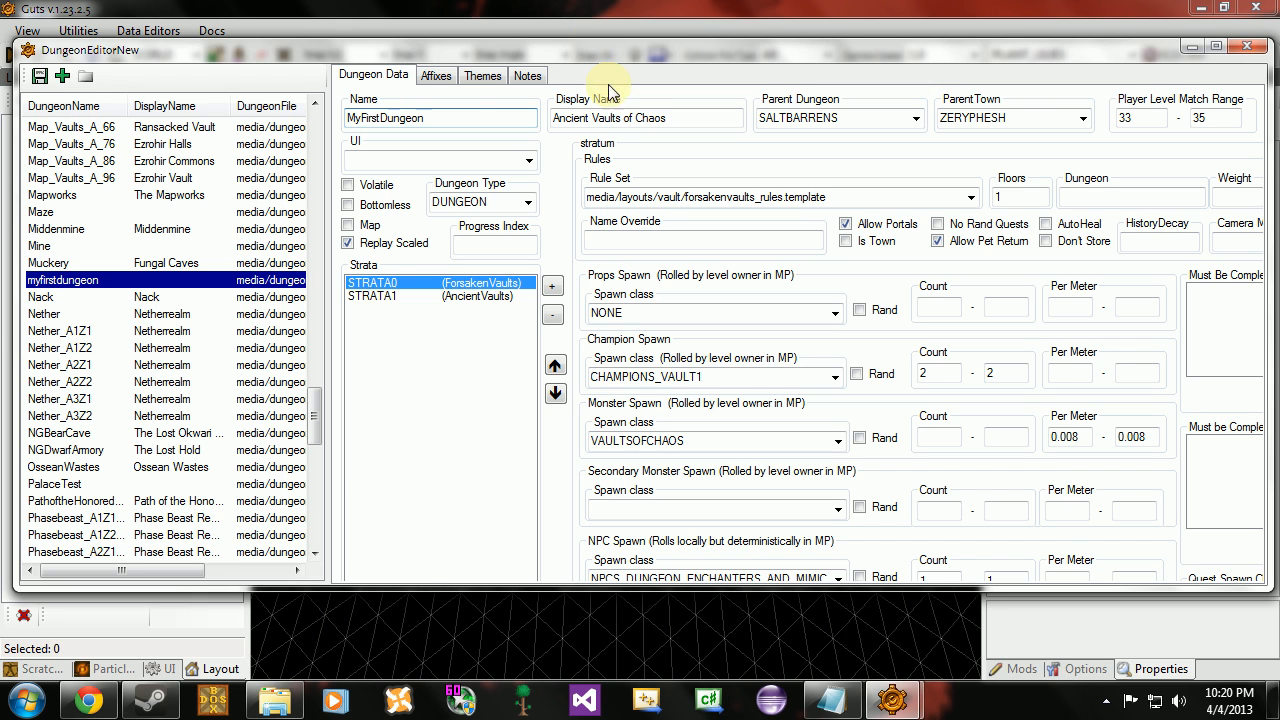
Step: Replace the Display Name with My First Dungeon
{"action": "double_click", "coordinate": [628, 118]}
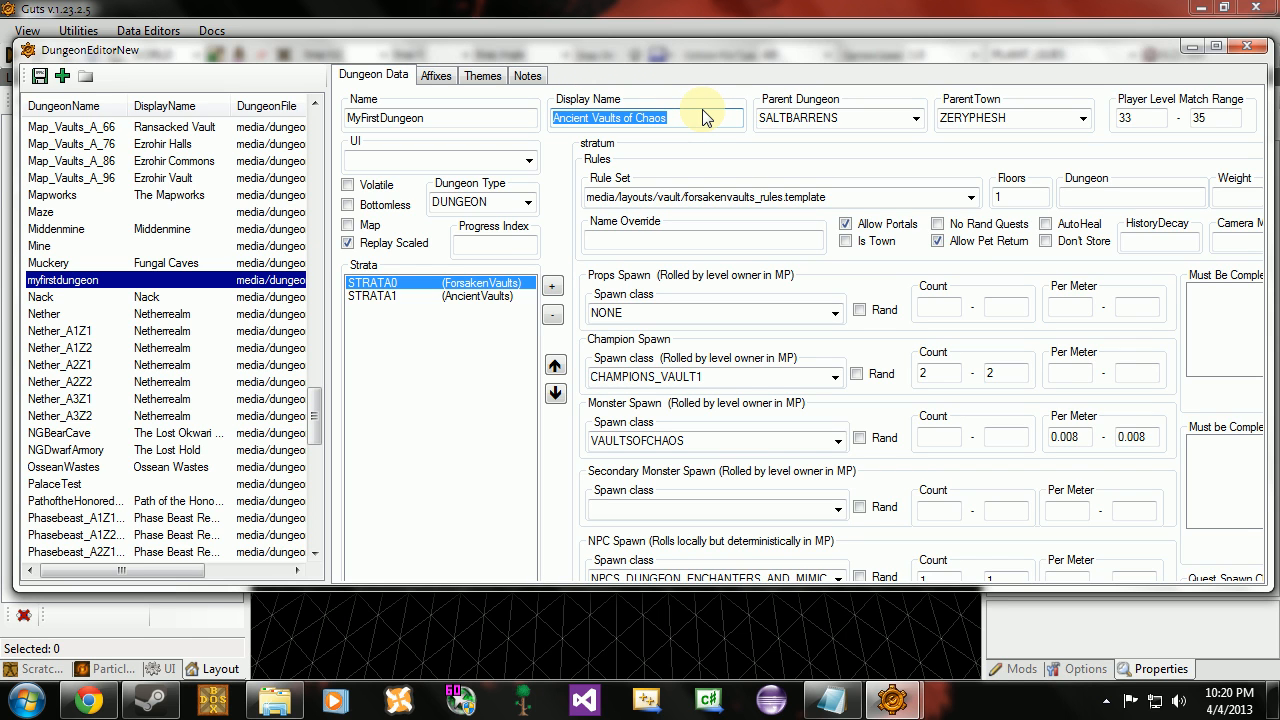
{"action": "type", "text": "My"}
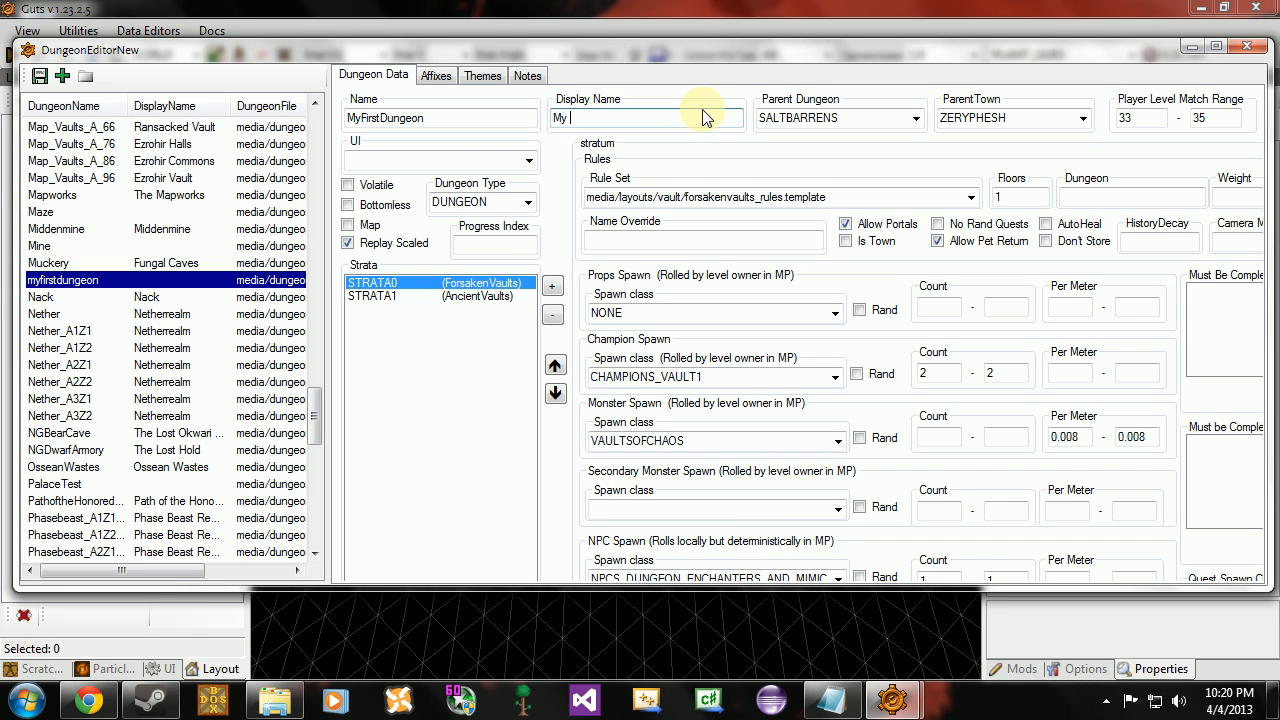
{"action": "type", "text": "First"}
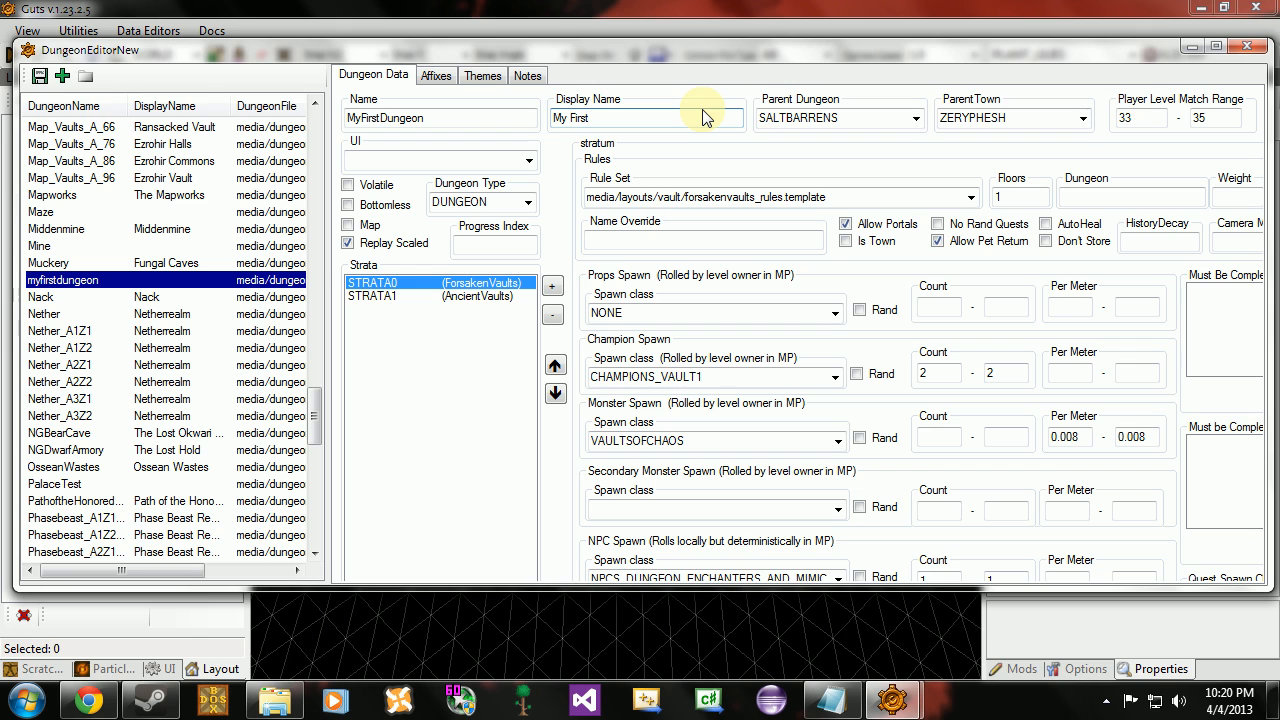
{"action": "type", "text": "Dungeon"}
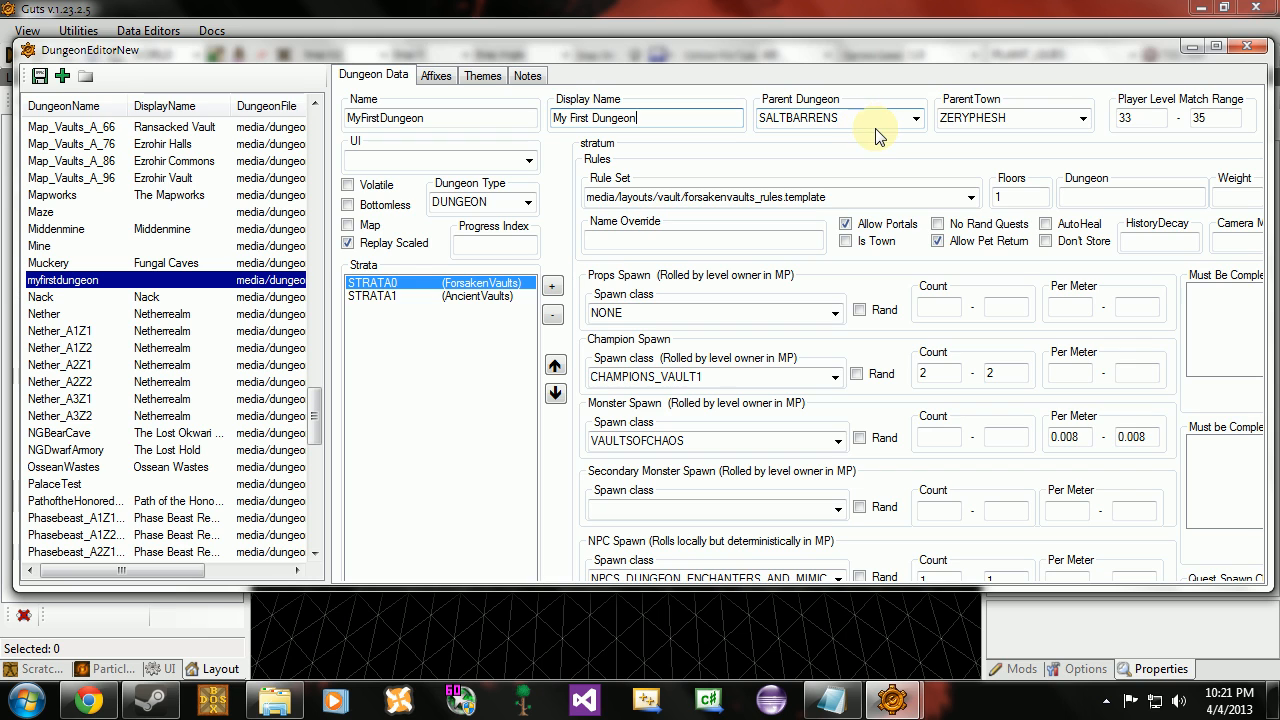
{"action": "mouse_move", "coordinate": [864, 140]}
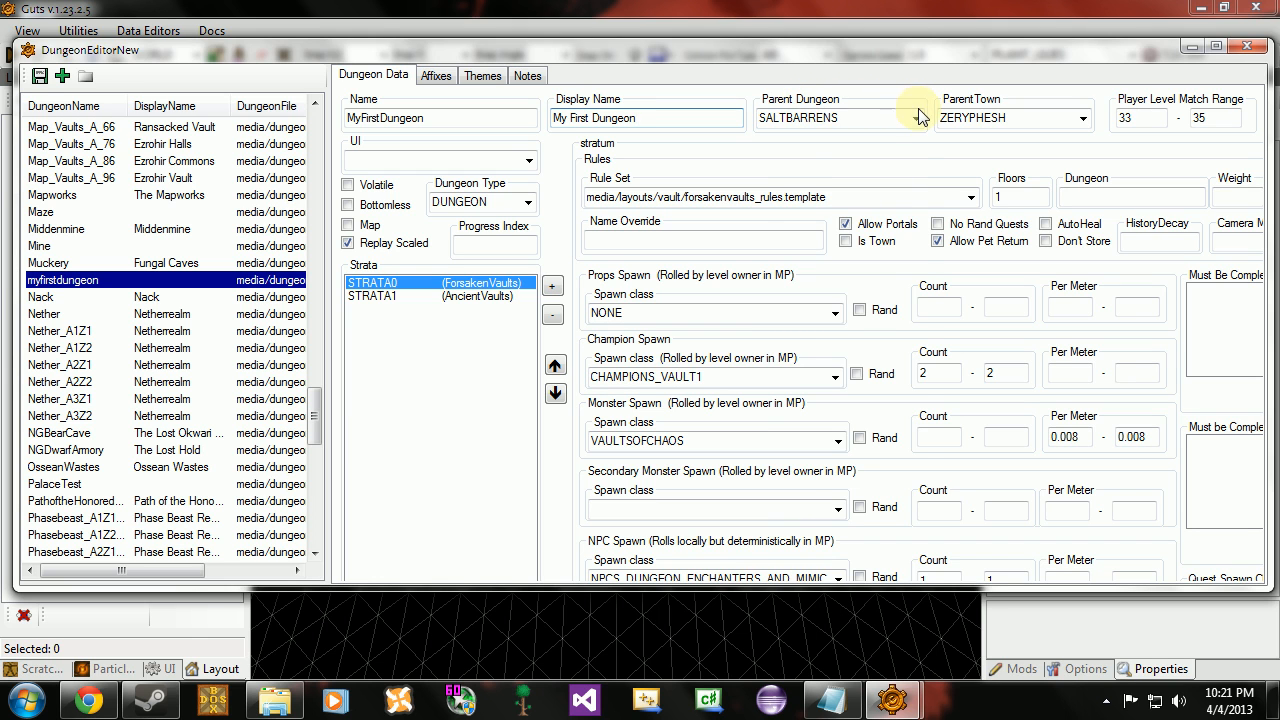
{"action": "left_click", "coordinate": [914, 118]}
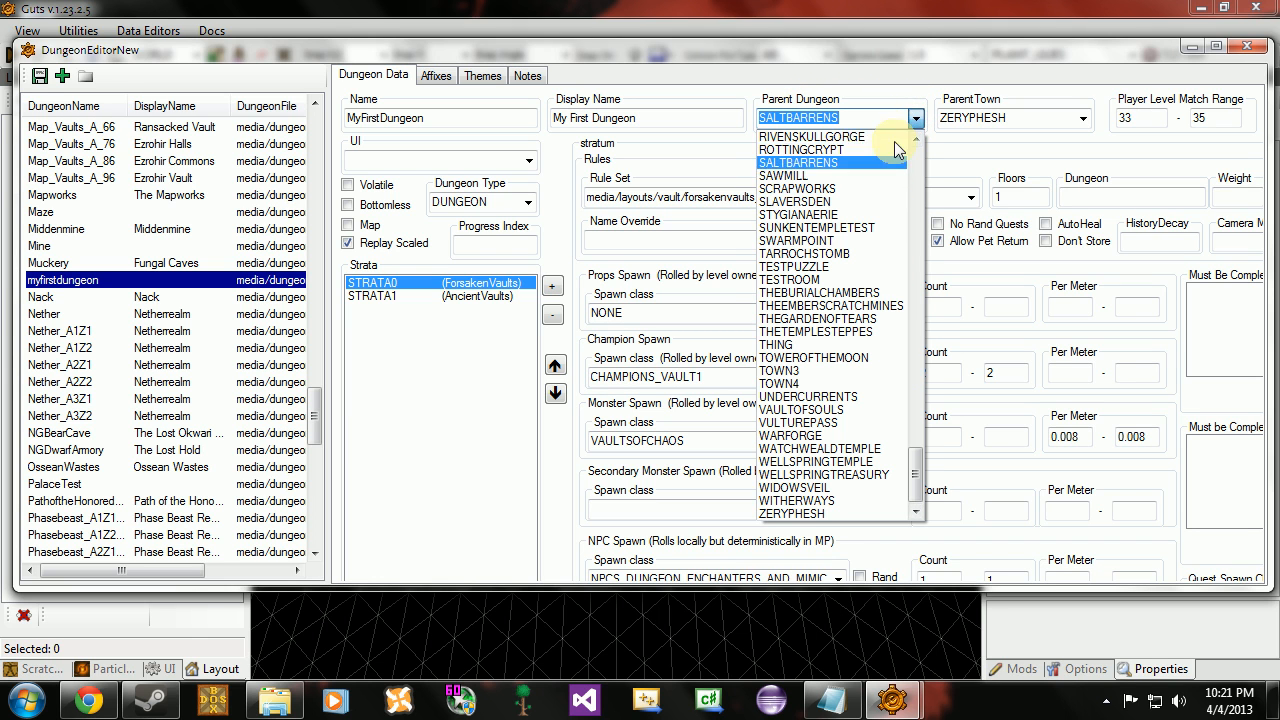
{"action": "left_click", "coordinate": [796, 162]}
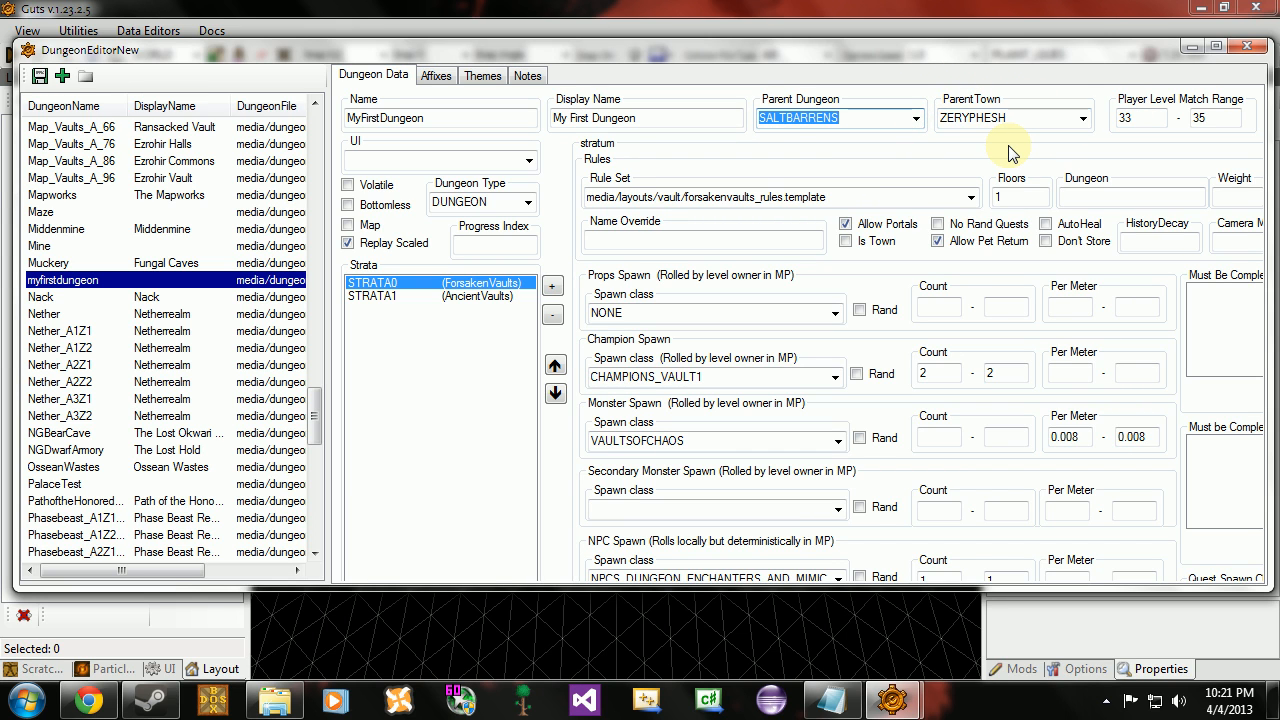
{"action": "mouse_move", "coordinate": [1024, 160]}
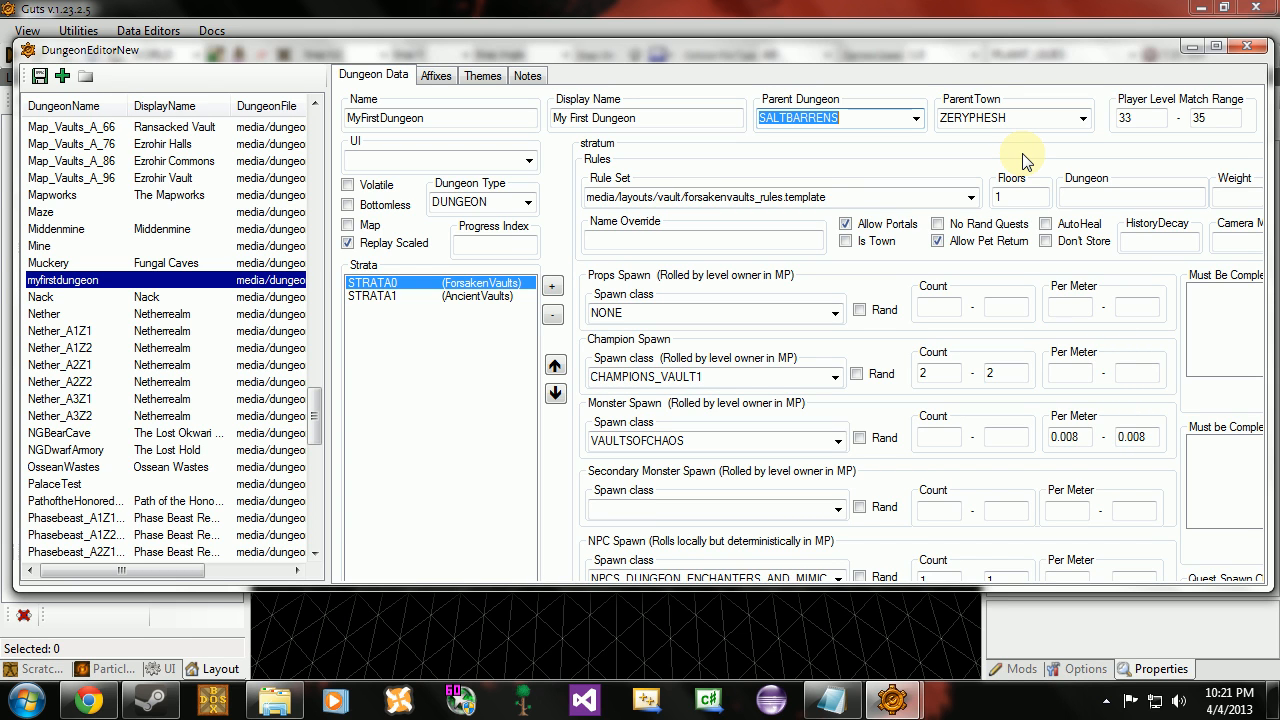
{"action": "mouse_move", "coordinate": [1050, 136]}
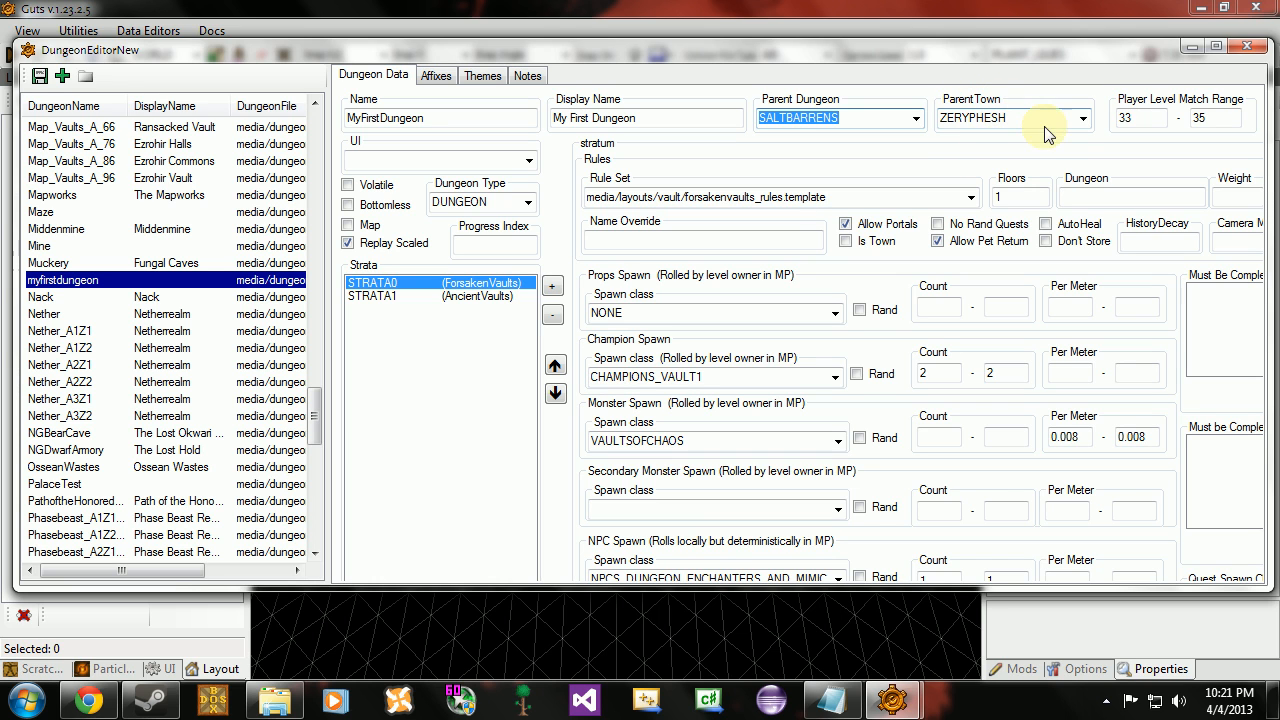
{"action": "left_click", "coordinate": [1084, 118]}
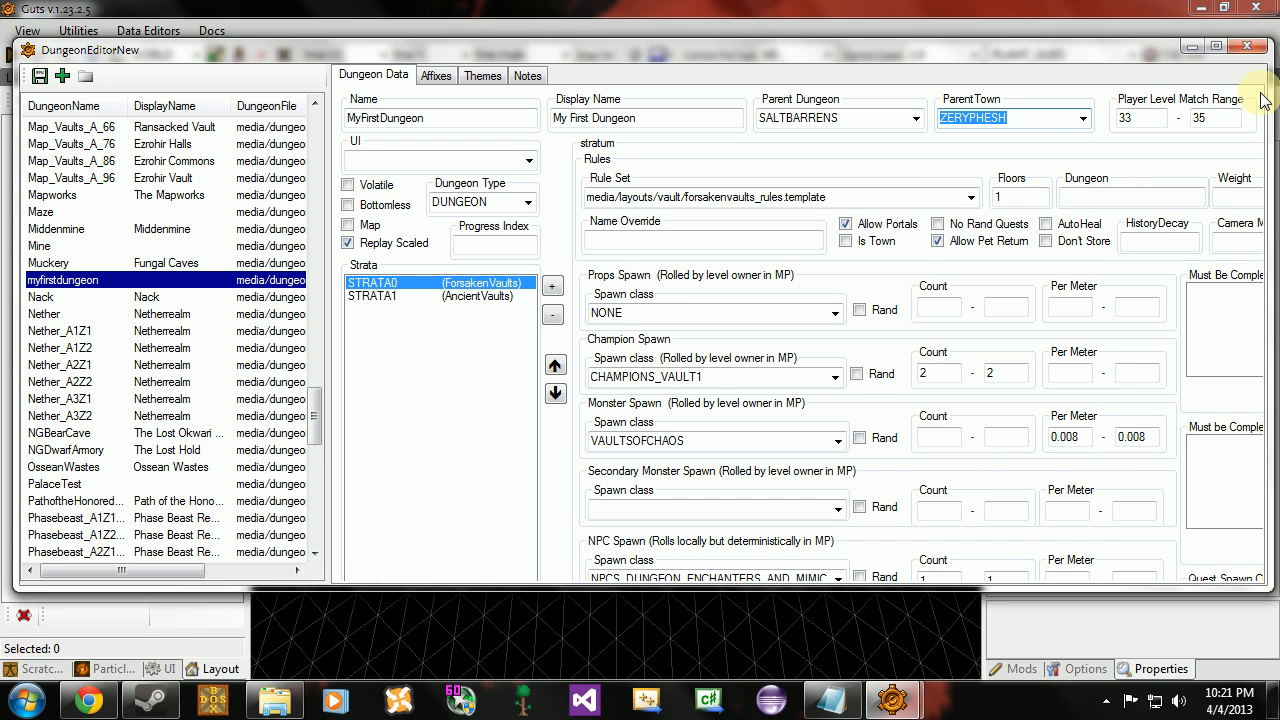
{"action": "mouse_move", "coordinate": [1184, 162]}
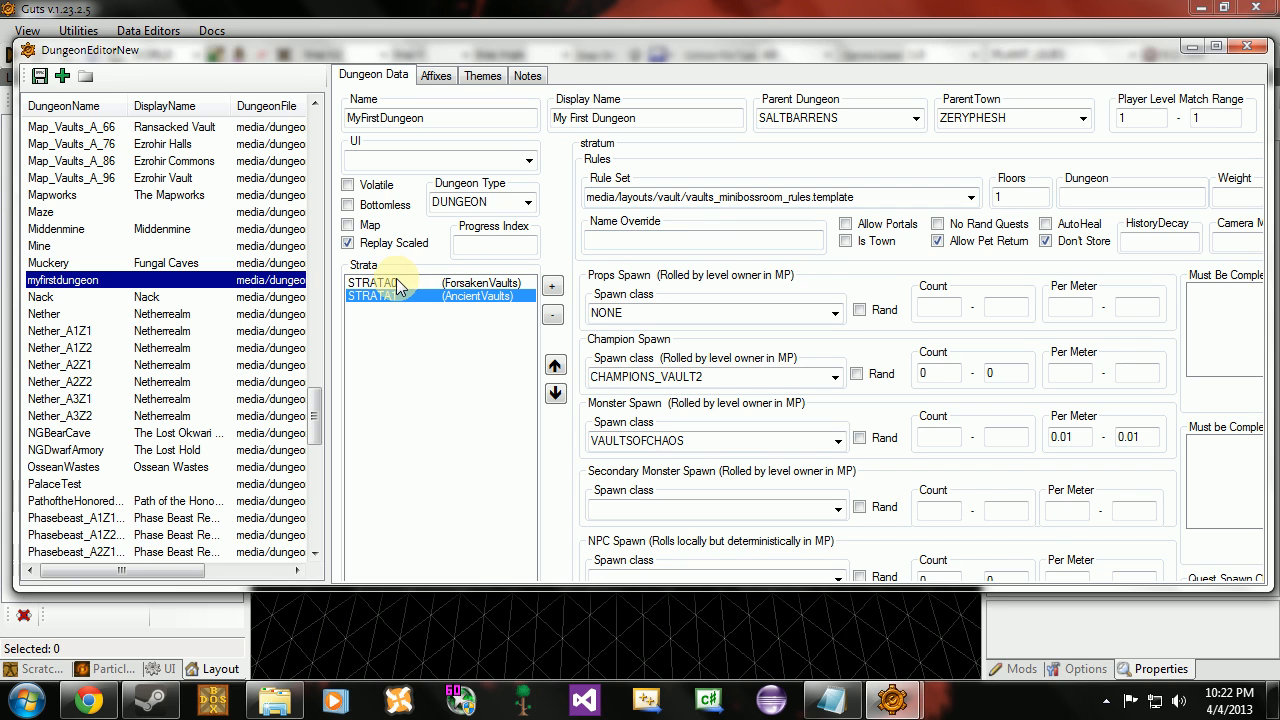
{"action": "left_click", "coordinate": [400, 284]}
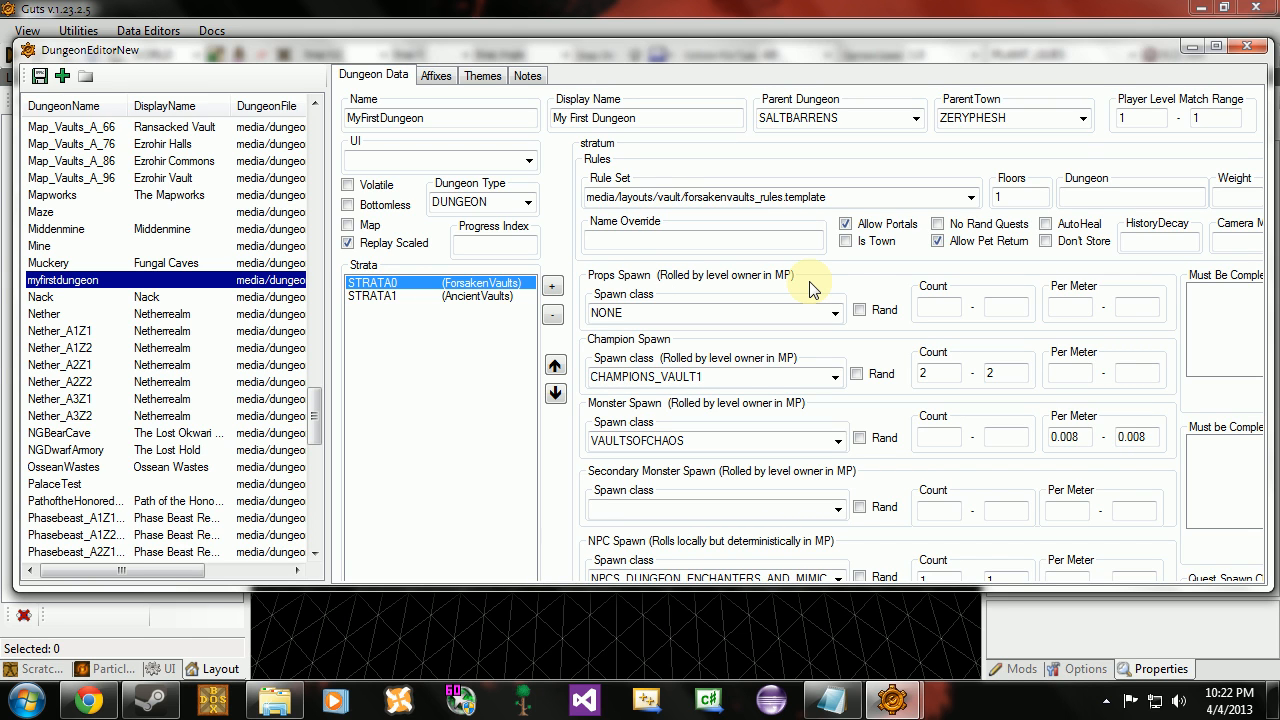
{"action": "mouse_move", "coordinate": [672, 344]}
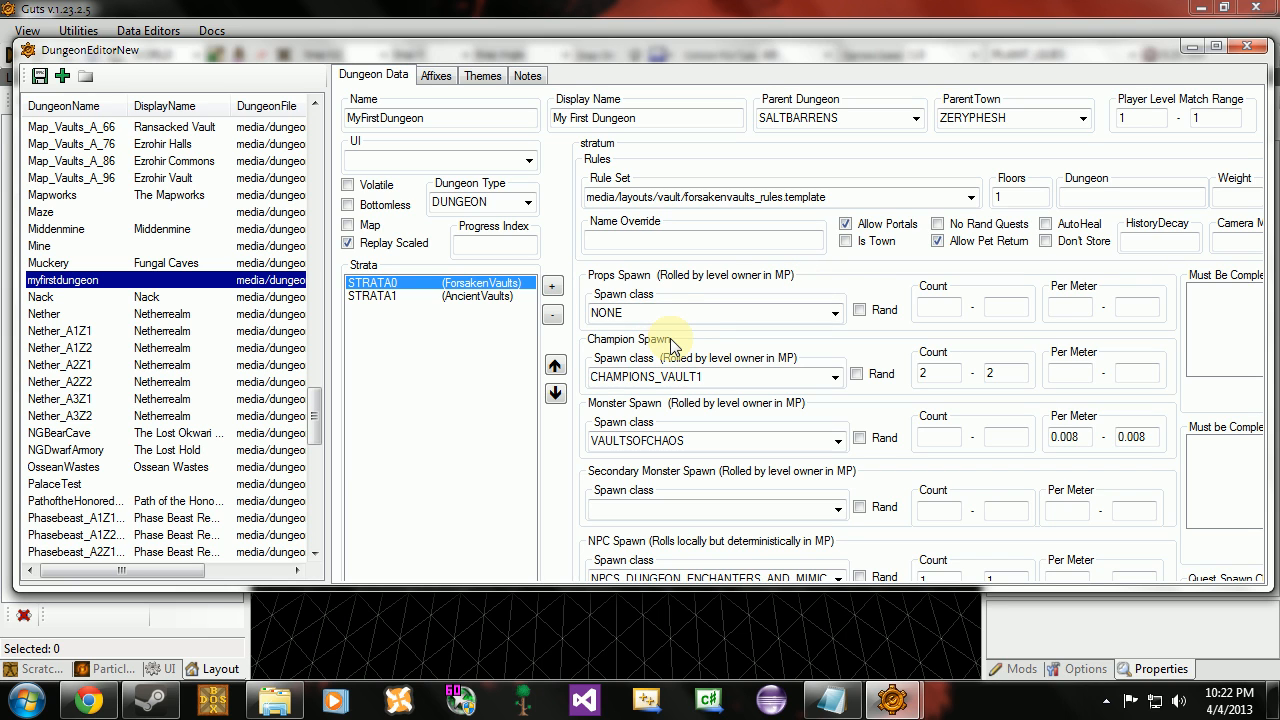
{"action": "mouse_move", "coordinate": [688, 410]}
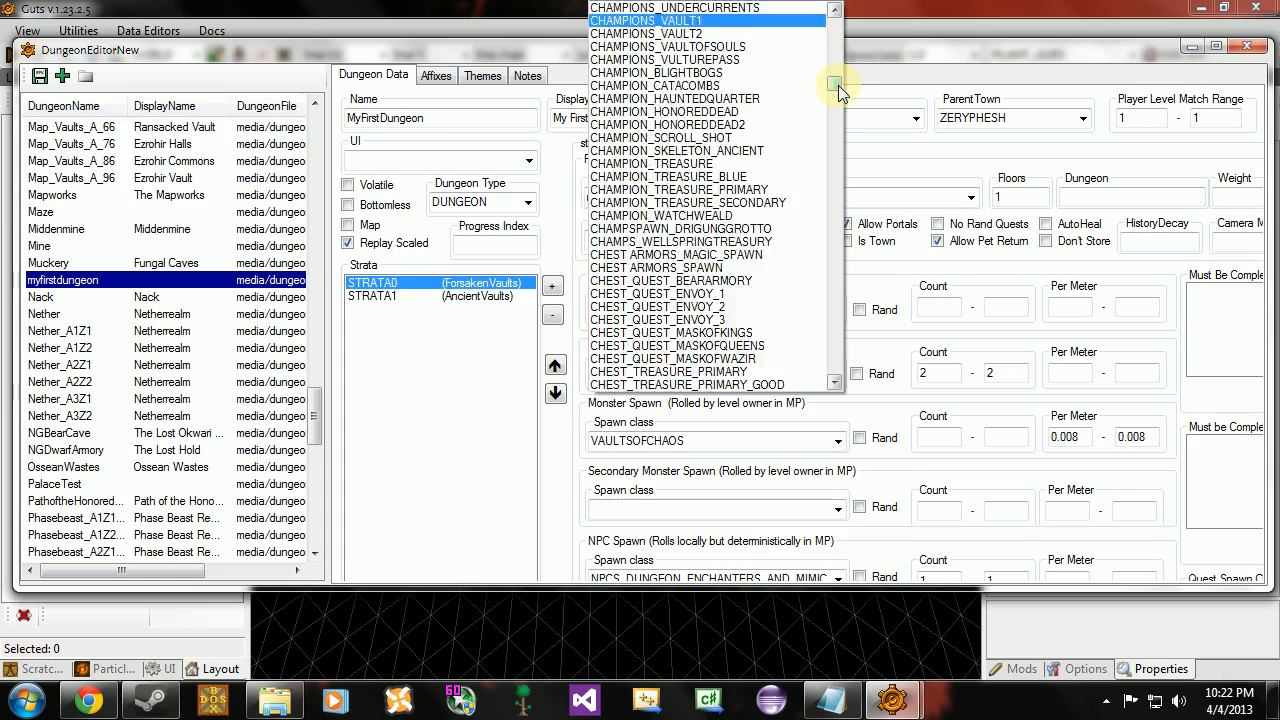
Step: Choose ZOMBIE as the champion spawn class for the ForsakenVaults stratum
{"action": "scroll", "scroll_direction": "down", "scroll_amount": 3}
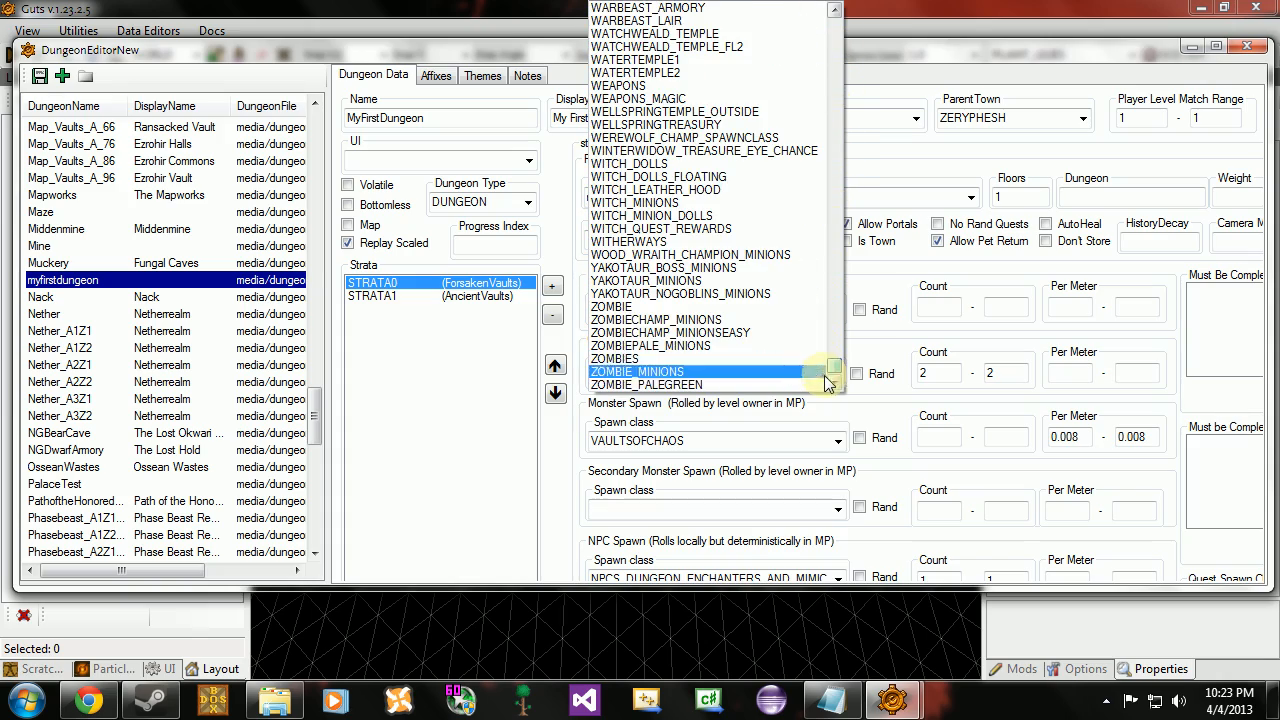
{"action": "left_click", "coordinate": [612, 376]}
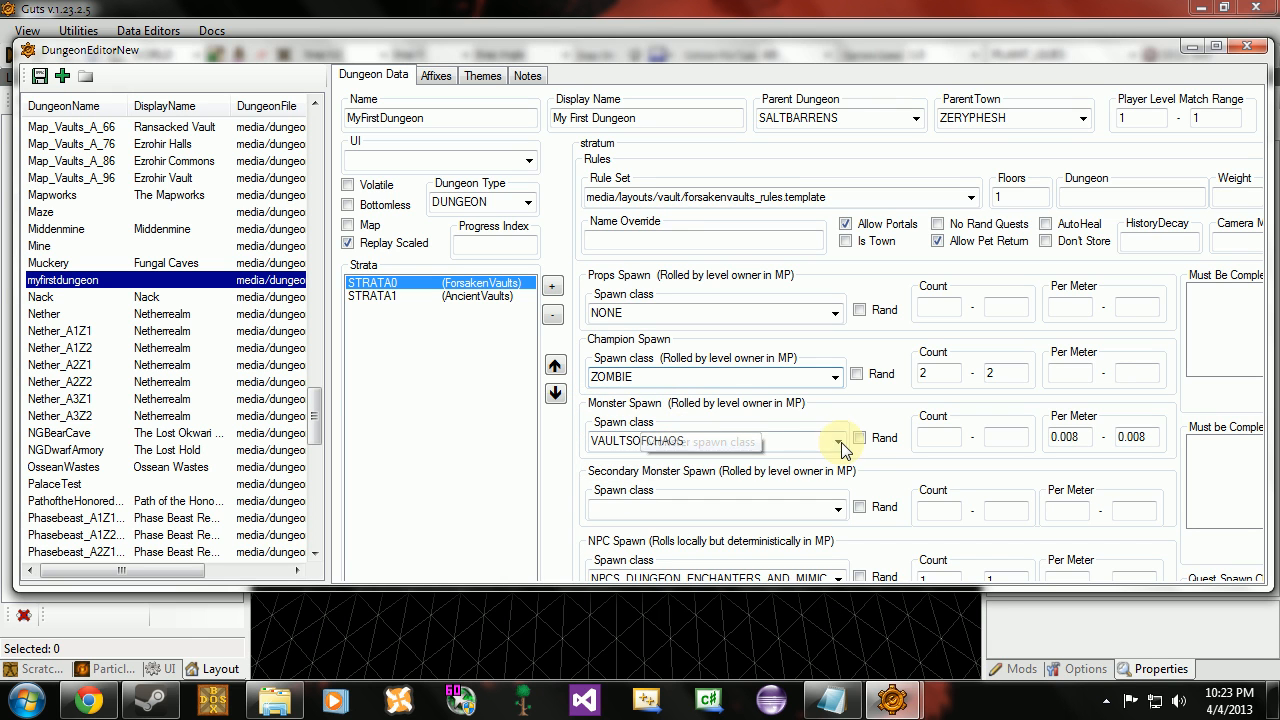
{"action": "left_click", "coordinate": [838, 438]}
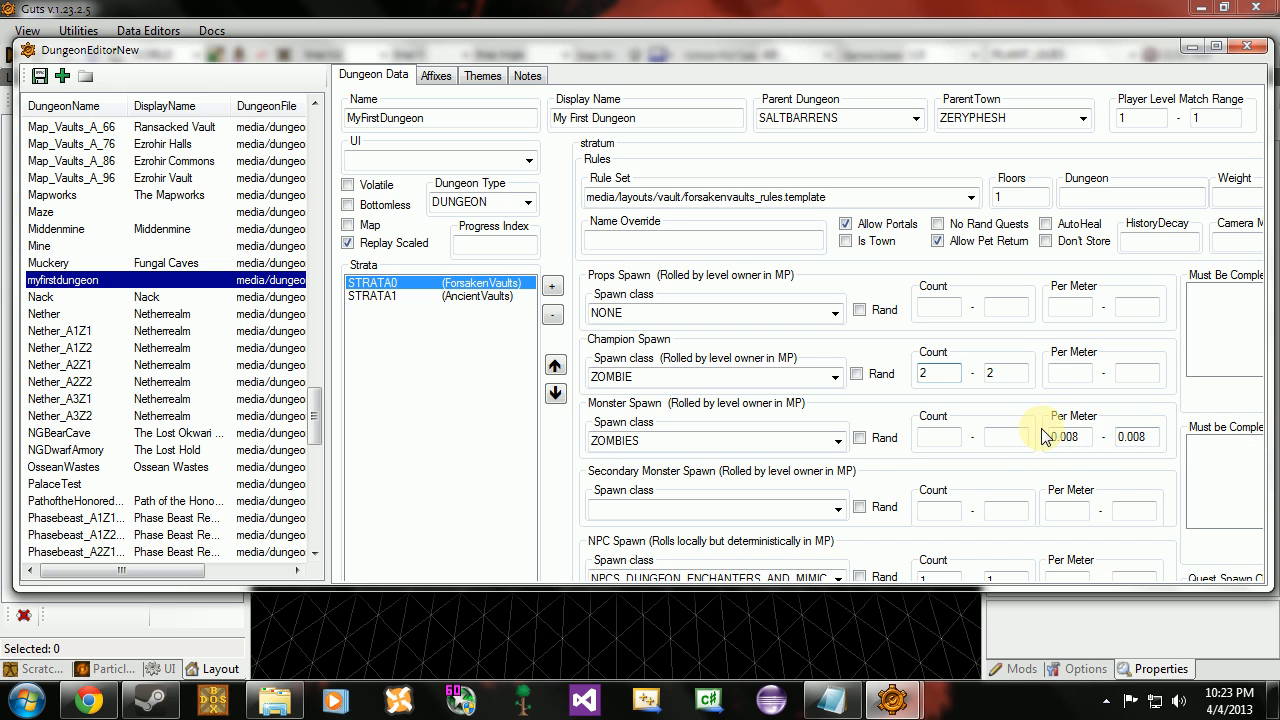
{"action": "mouse_move", "coordinate": [1108, 412]}
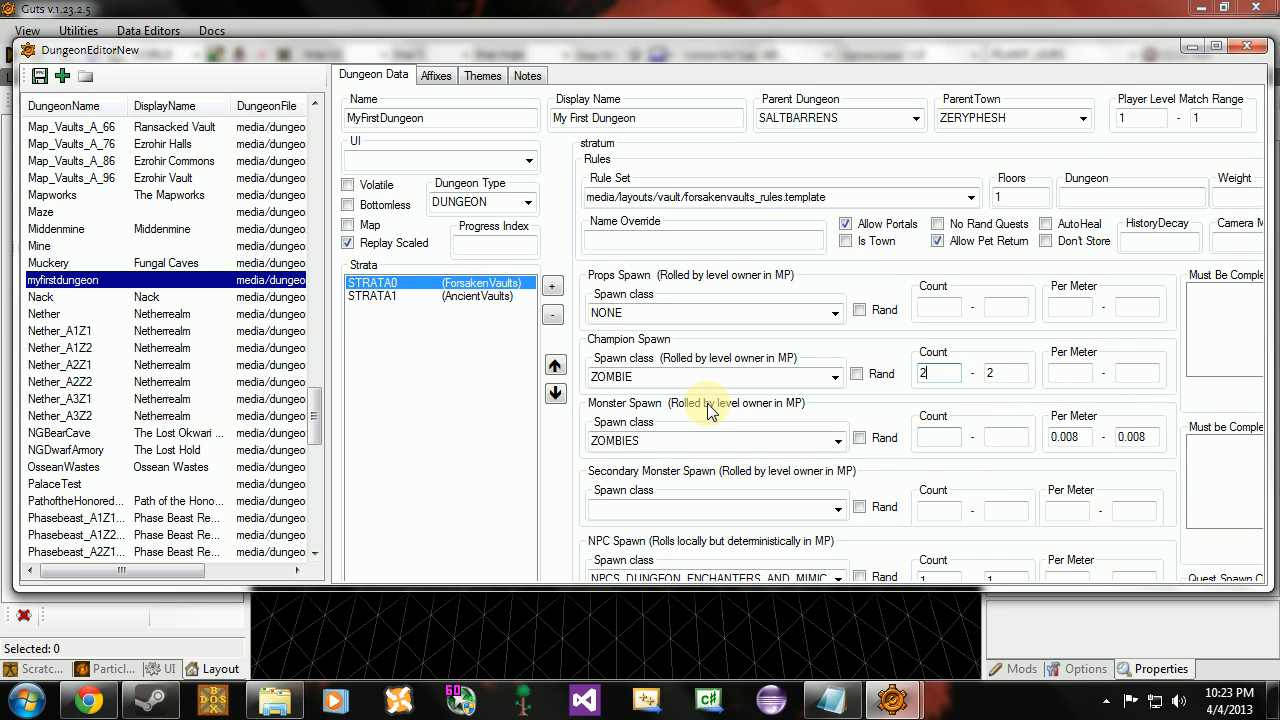
{"action": "mouse_move", "coordinate": [1050, 378]}
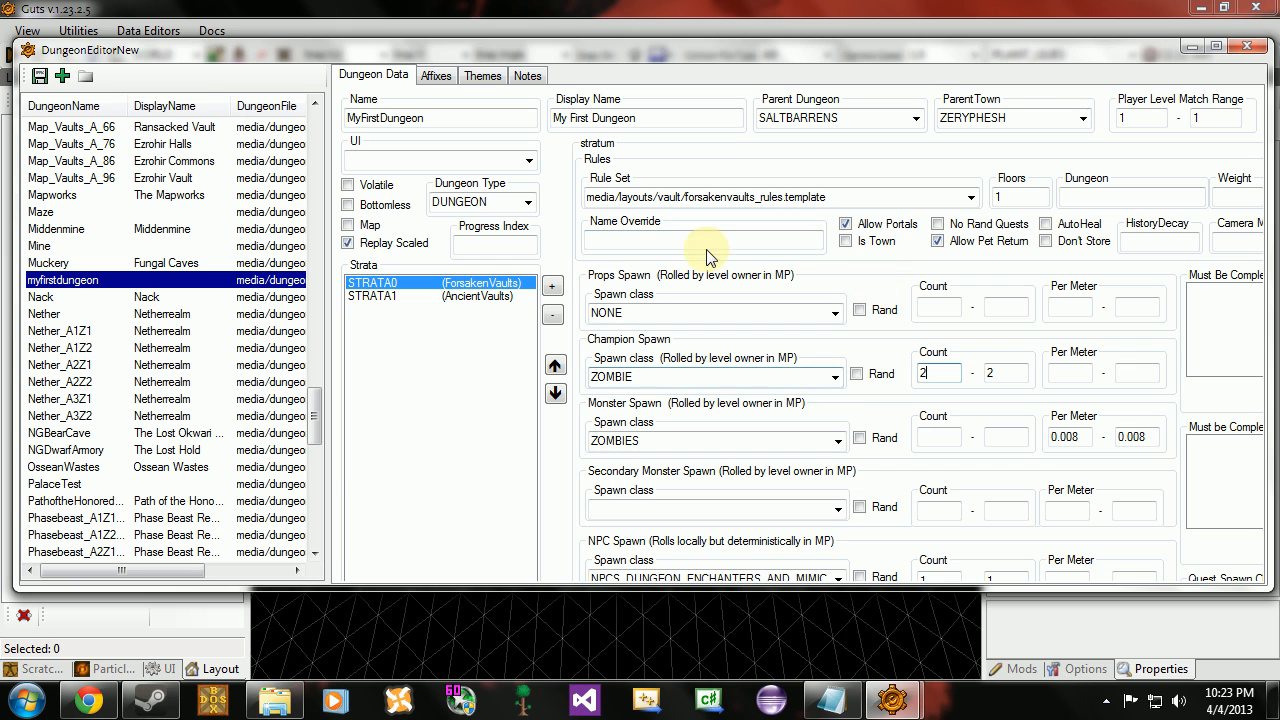
{"action": "mouse_move", "coordinate": [40, 76]}
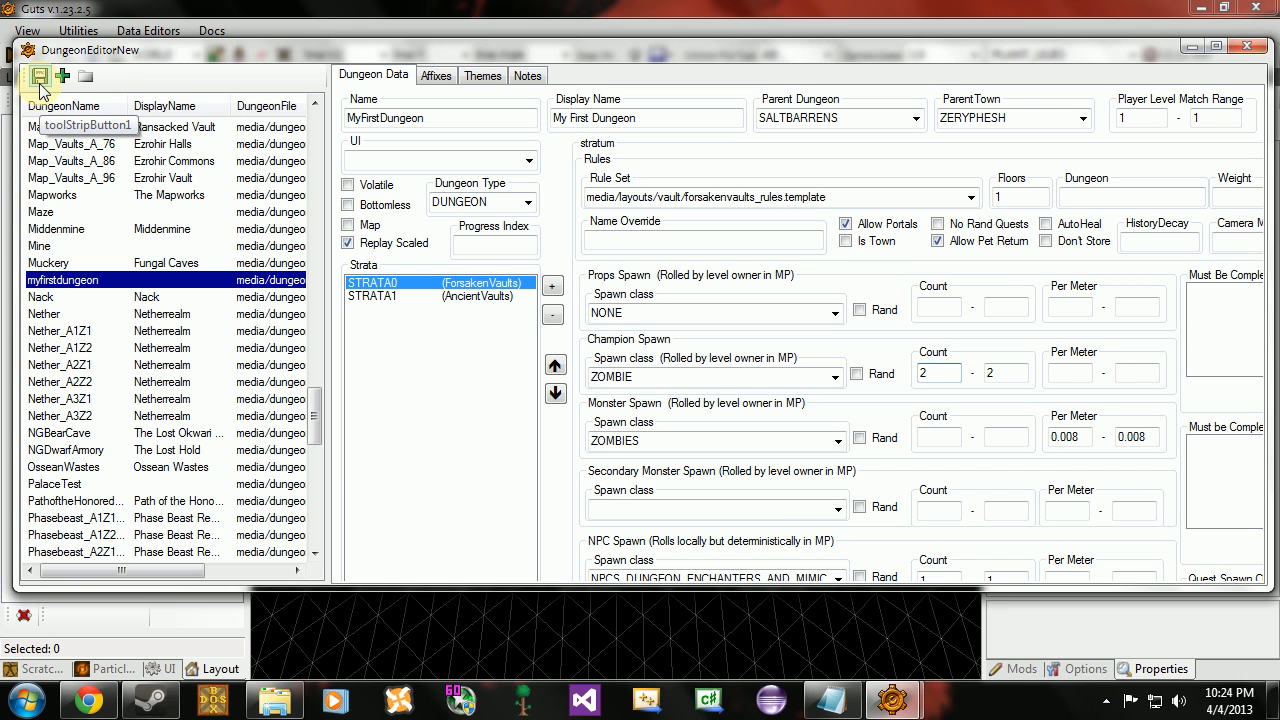